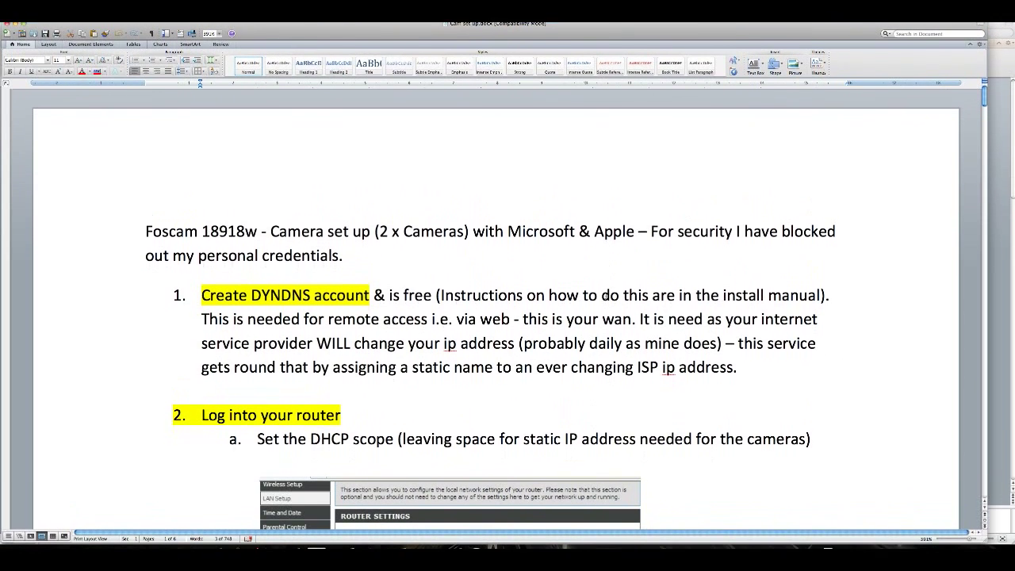
- Scroll down to the router DHCP scope screenshot and step b on port forwarding
{"action": "scroll", "scroll_direction": "down", "scroll_amount": 3}
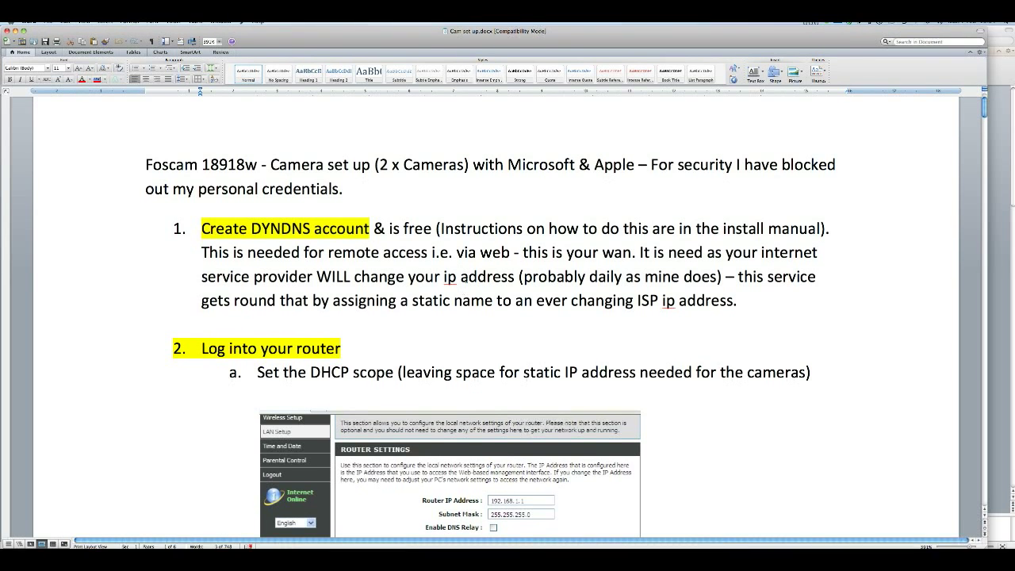
{"action": "scroll", "scroll_direction": "down", "scroll_amount": 3}
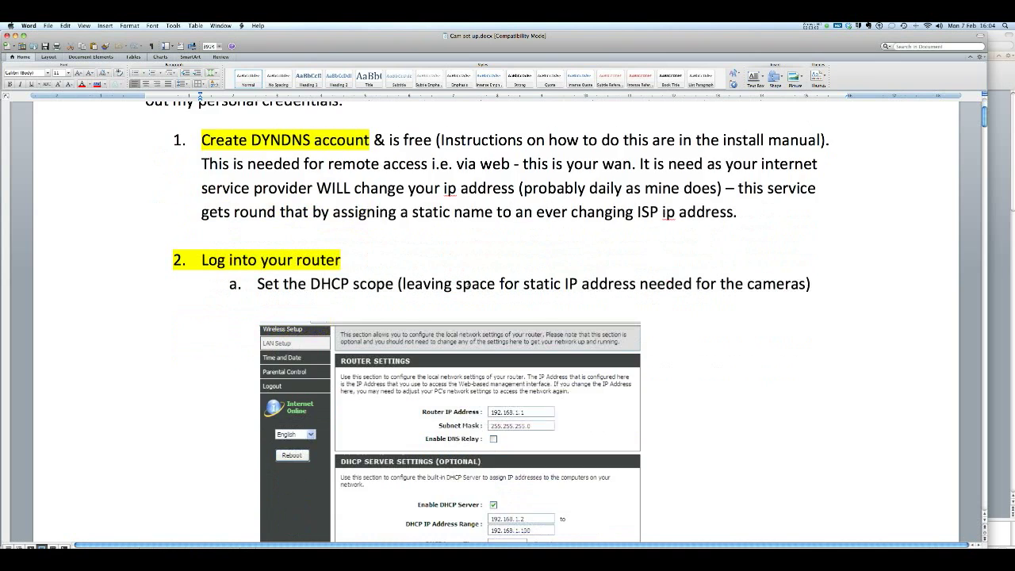
{"action": "scroll", "scroll_direction": "down", "scroll_amount": 3}
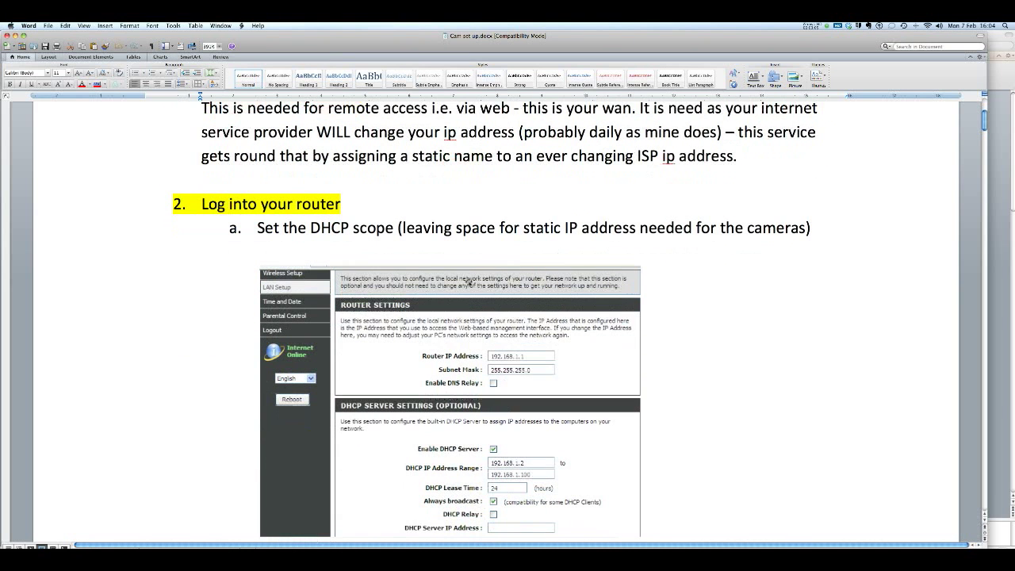
{"action": "scroll", "scroll_direction": "down", "scroll_amount": 3}
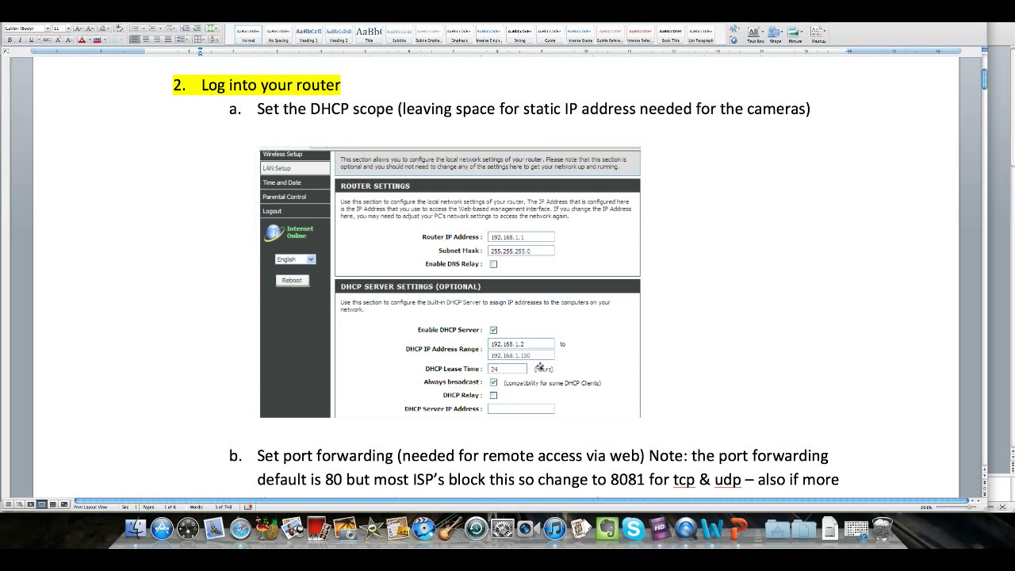
{"action": "mouse_move", "coordinate": [533, 358]}
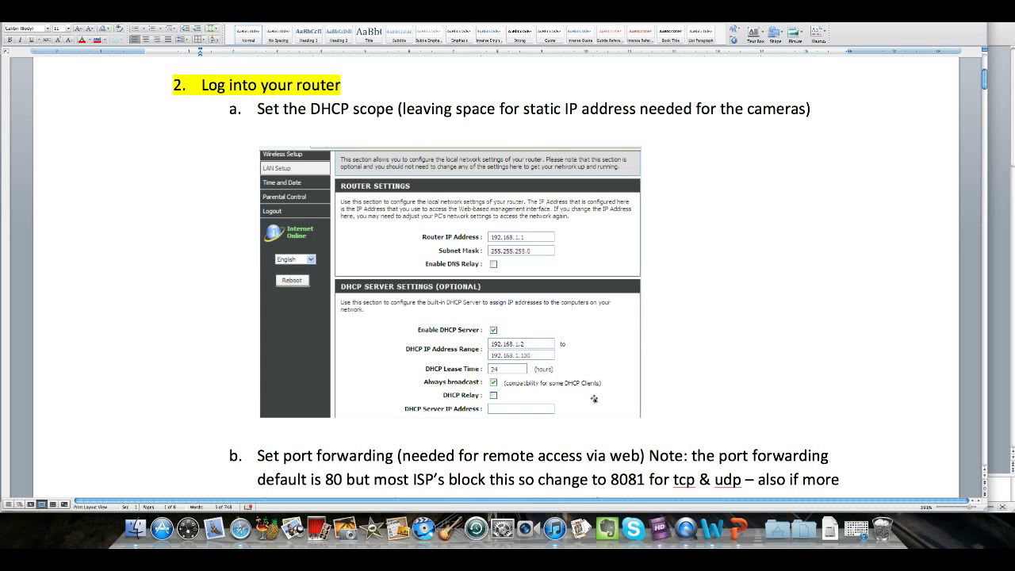
{"action": "scroll", "scroll_direction": "down", "scroll_amount": 3}
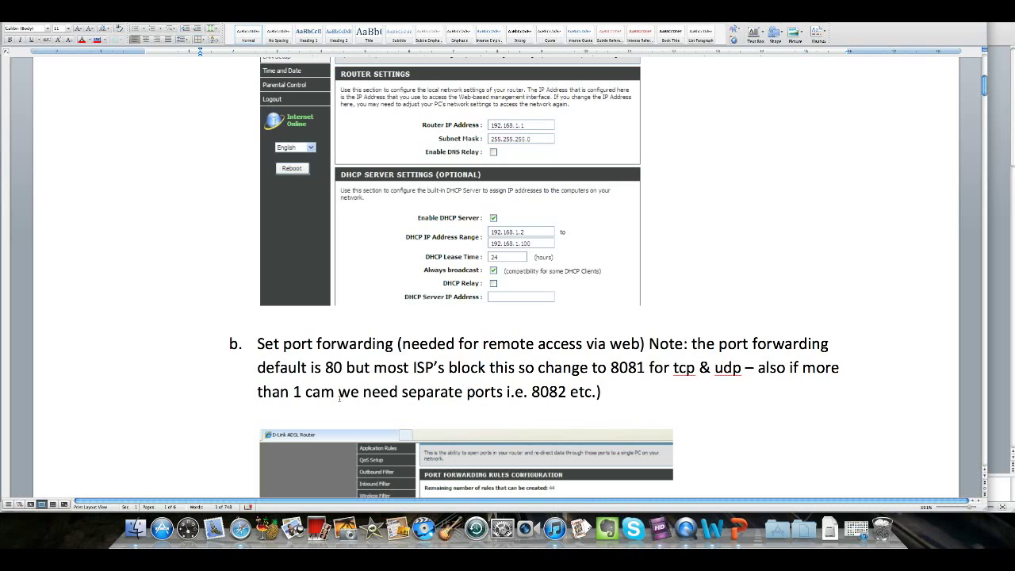
{"action": "mouse_move", "coordinate": [416, 399]}
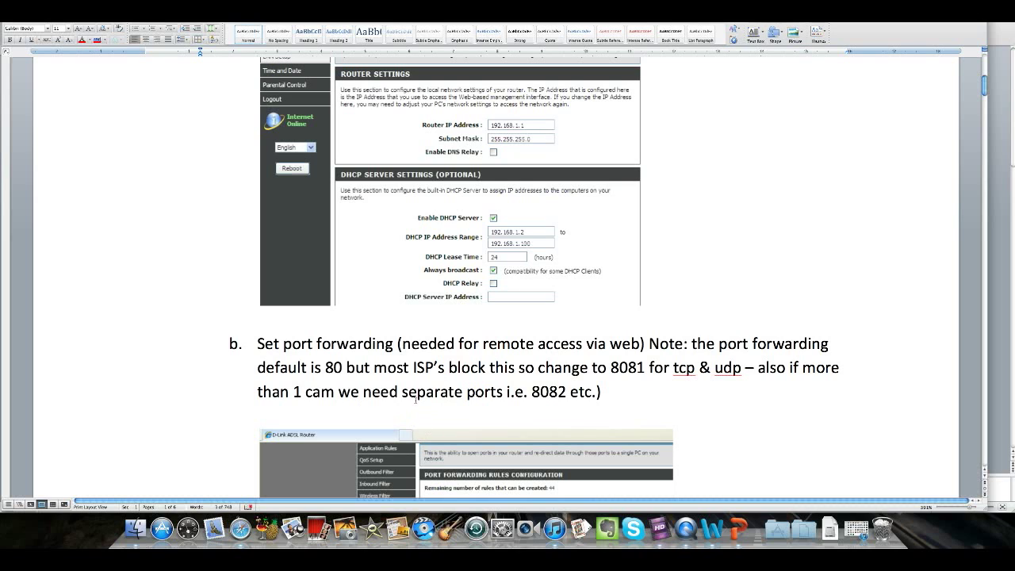
- Scroll to the port forwarding rules screenshot and step c, Apply the DDNS, selecting port 80 in passing
{"action": "scroll", "scroll_direction": "down", "scroll_amount": 3}
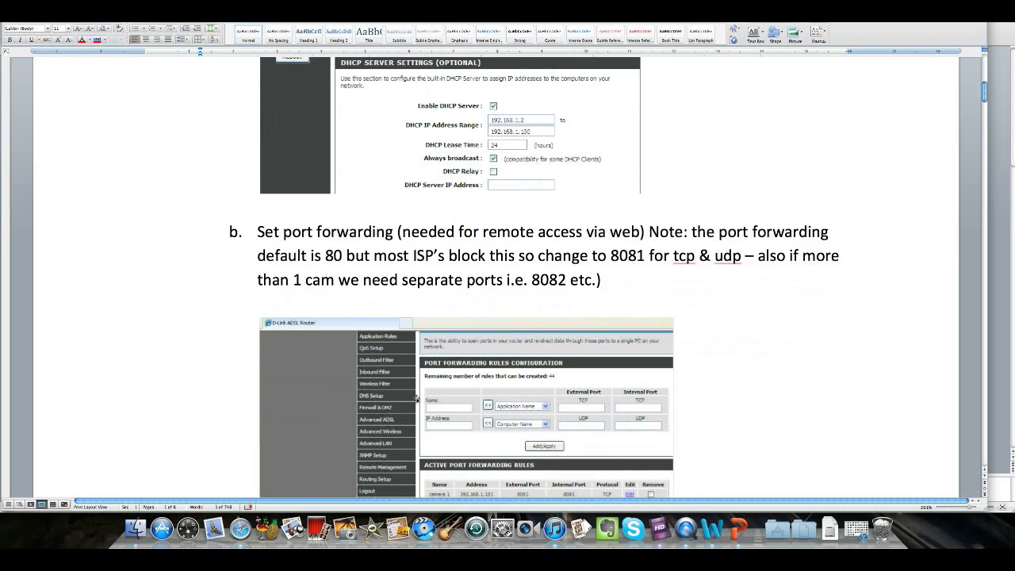
{"action": "scroll", "scroll_direction": "down", "scroll_amount": 3}
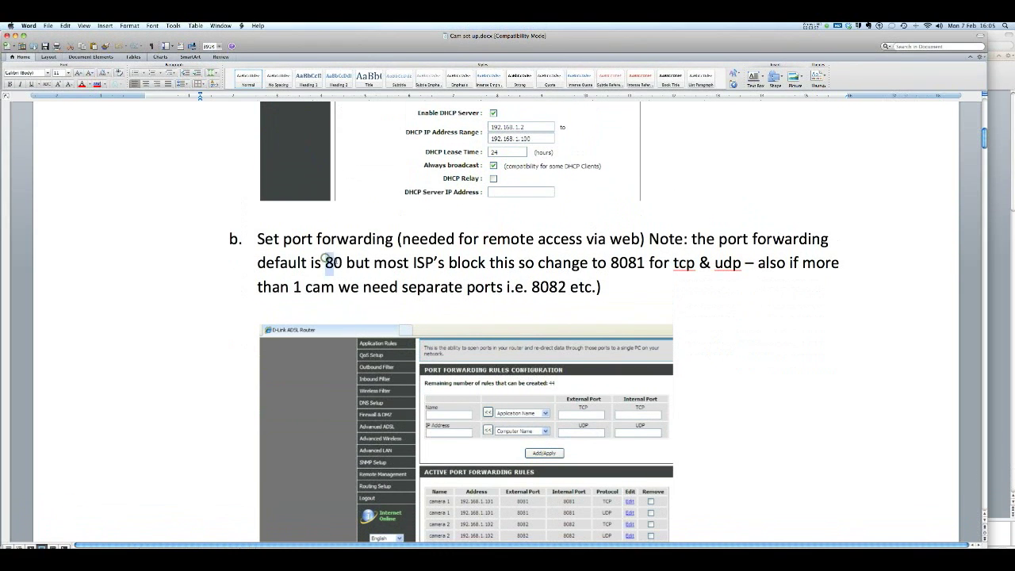
{"action": "double_click", "coordinate": [333, 263]}
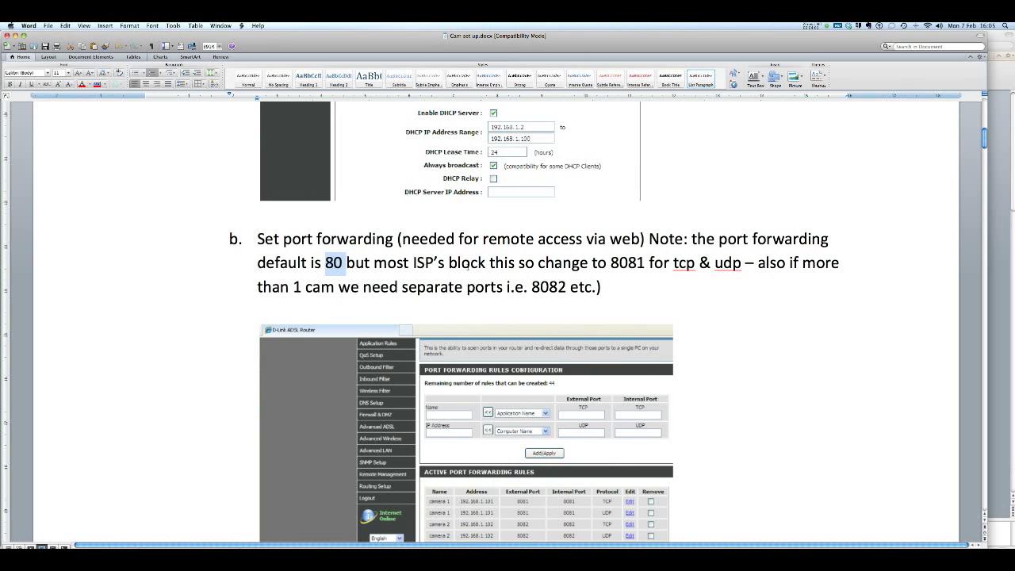
{"action": "scroll", "scroll_direction": "down", "scroll_amount": 3}
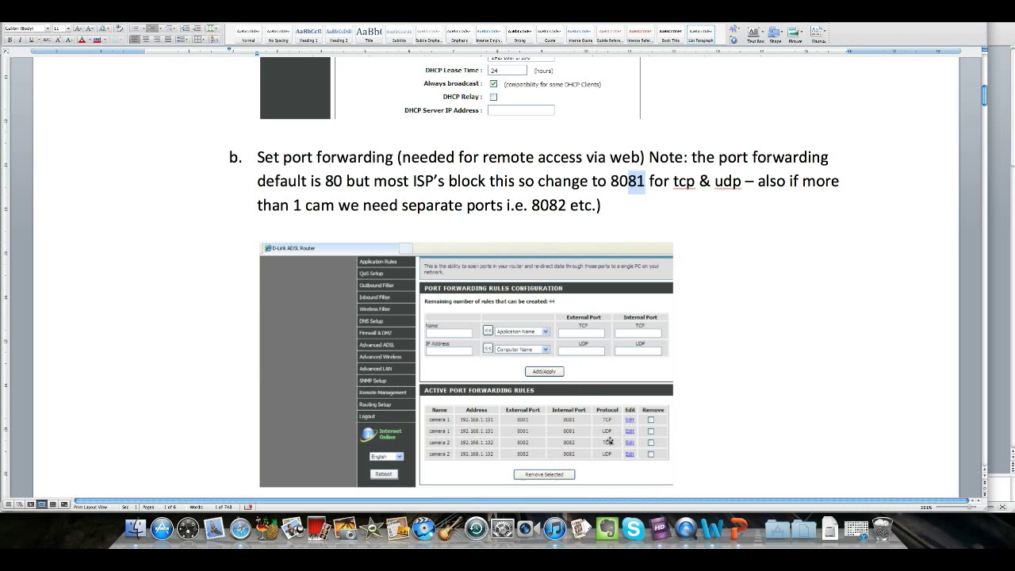
{"action": "scroll", "scroll_direction": "down", "scroll_amount": 3}
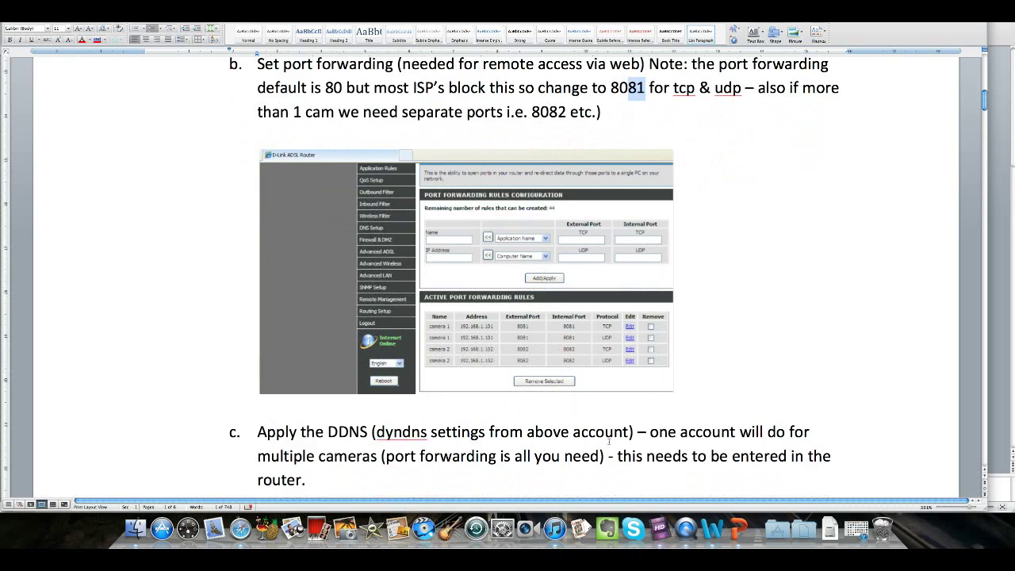
- Scroll past the page break to the DDNS Service Settings and device status 'DDNS succeed' screenshots
{"action": "scroll", "scroll_direction": "down", "scroll_amount": 3}
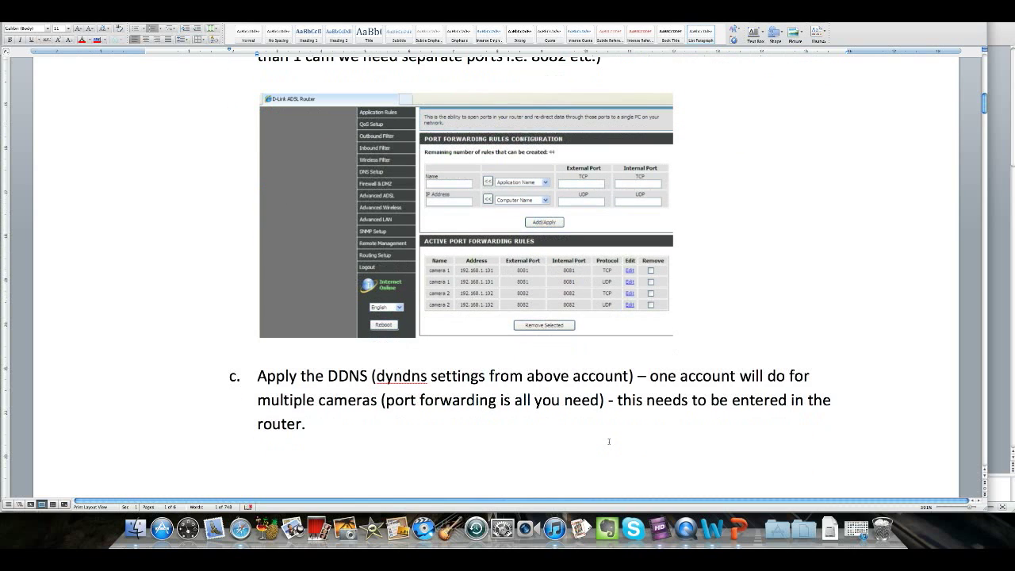
{"action": "scroll", "scroll_direction": "down", "scroll_amount": 3}
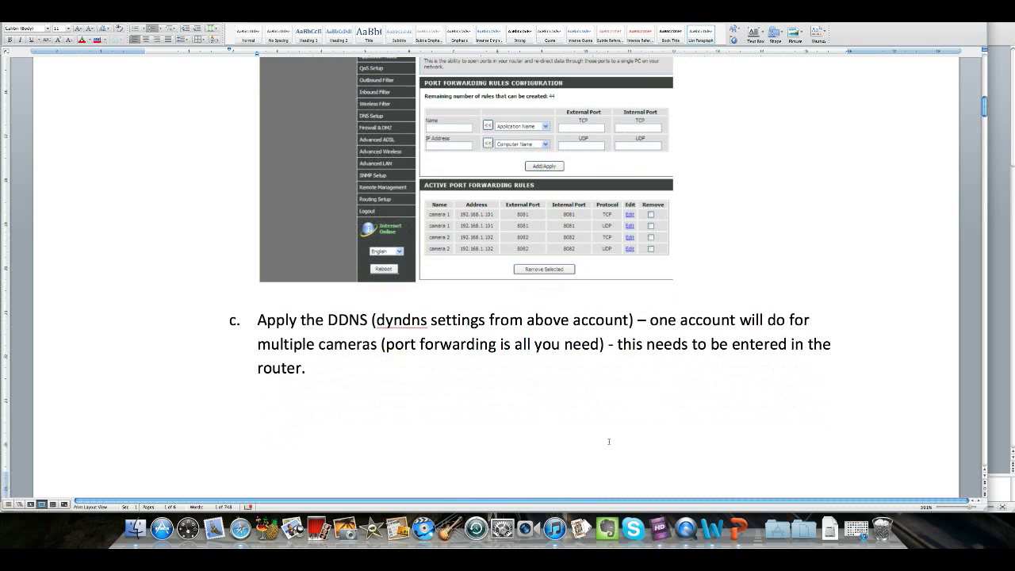
{"action": "scroll", "scroll_direction": "down", "scroll_amount": 3}
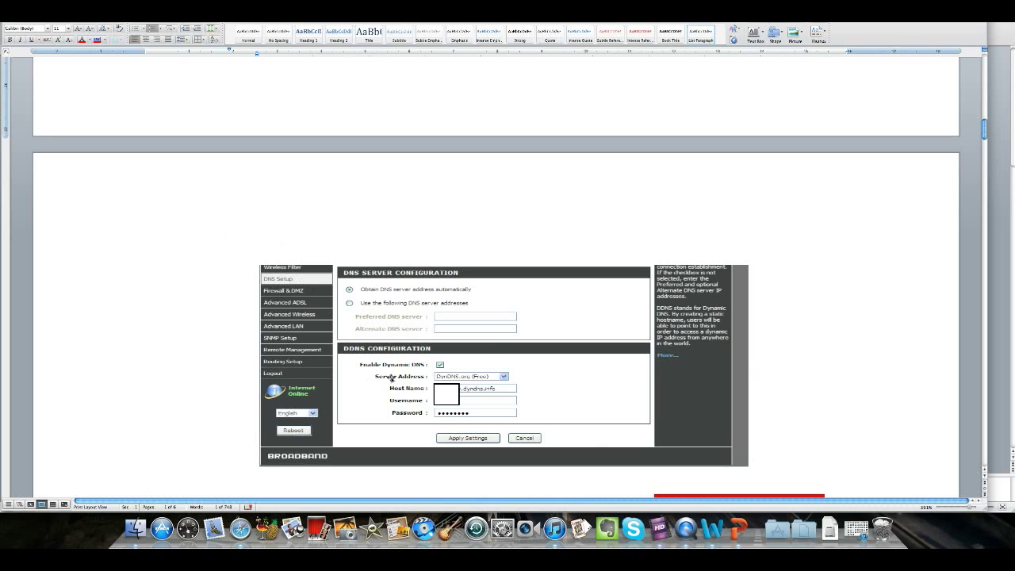
{"action": "scroll", "scroll_direction": "down", "scroll_amount": 3}
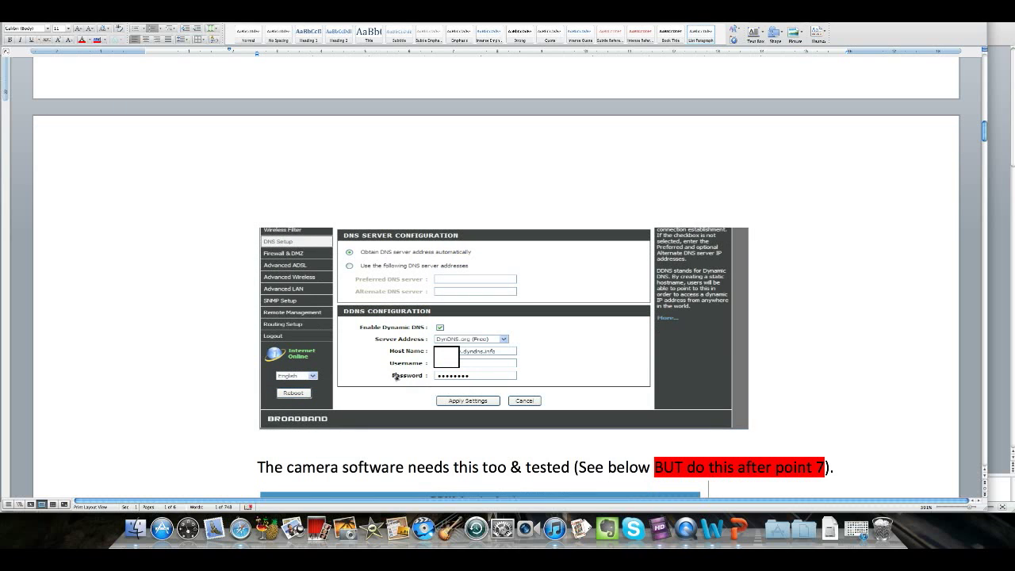
{"action": "scroll", "scroll_direction": "down", "scroll_amount": 3}
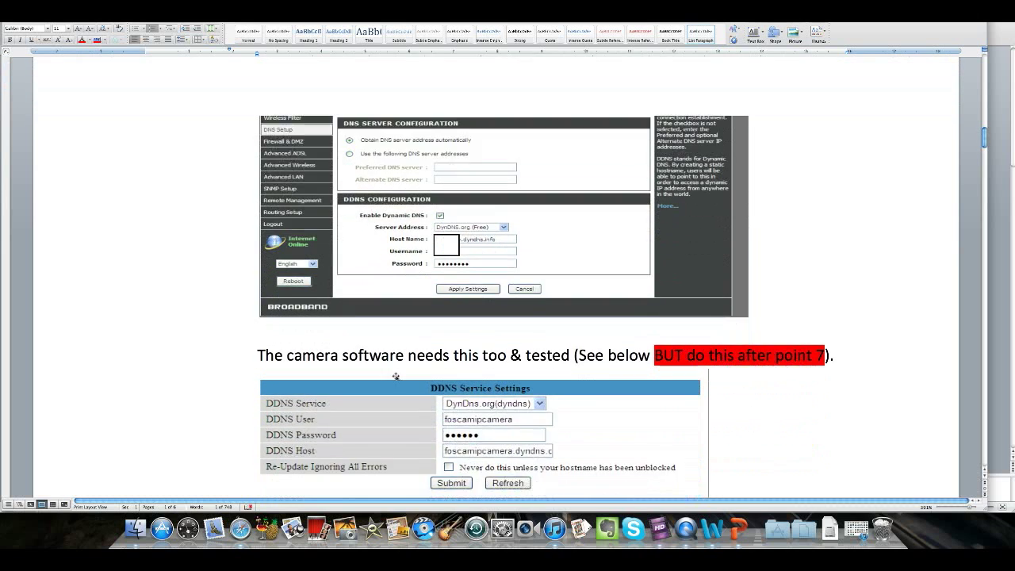
{"action": "scroll", "scroll_direction": "down", "scroll_amount": 3}
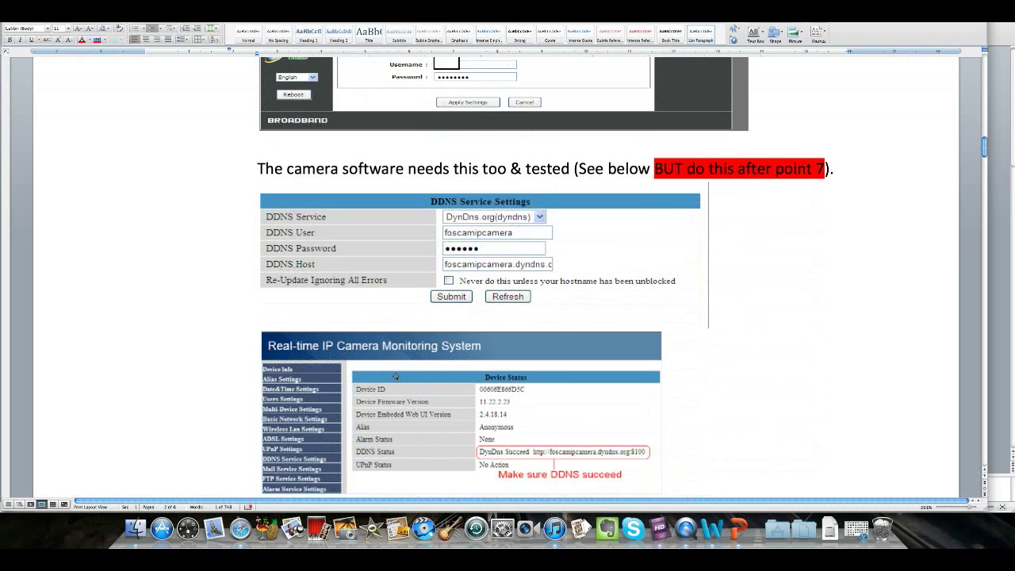
{"action": "scroll", "scroll_direction": "down", "scroll_amount": 3}
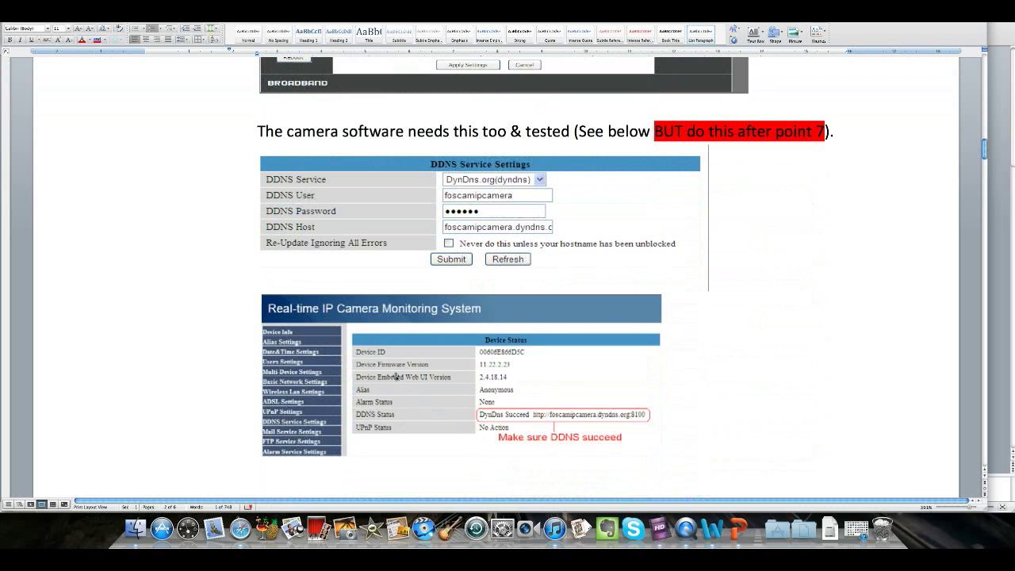
{"action": "mouse_move", "coordinate": [549, 336]}
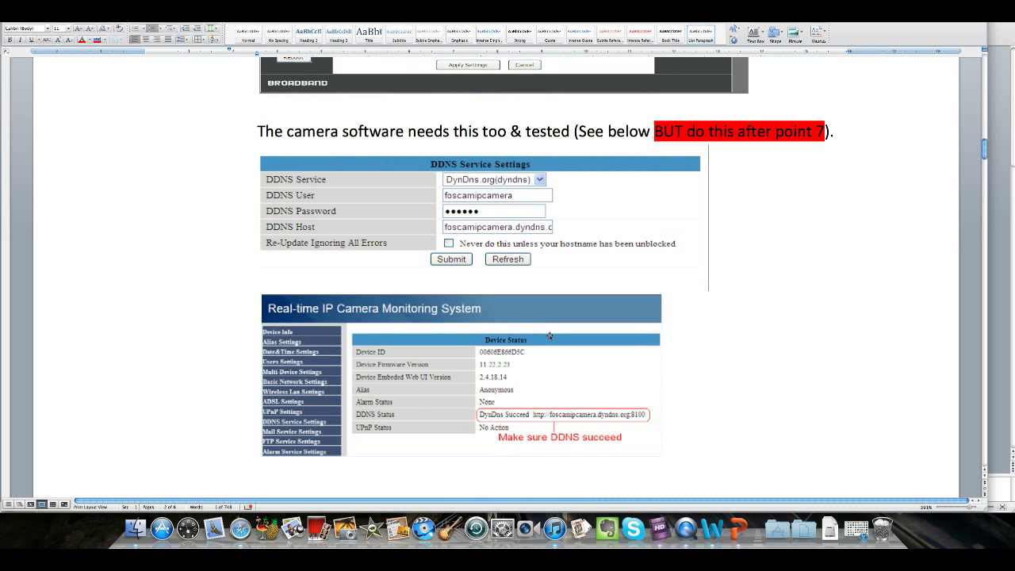
{"action": "mouse_move", "coordinate": [542, 336]}
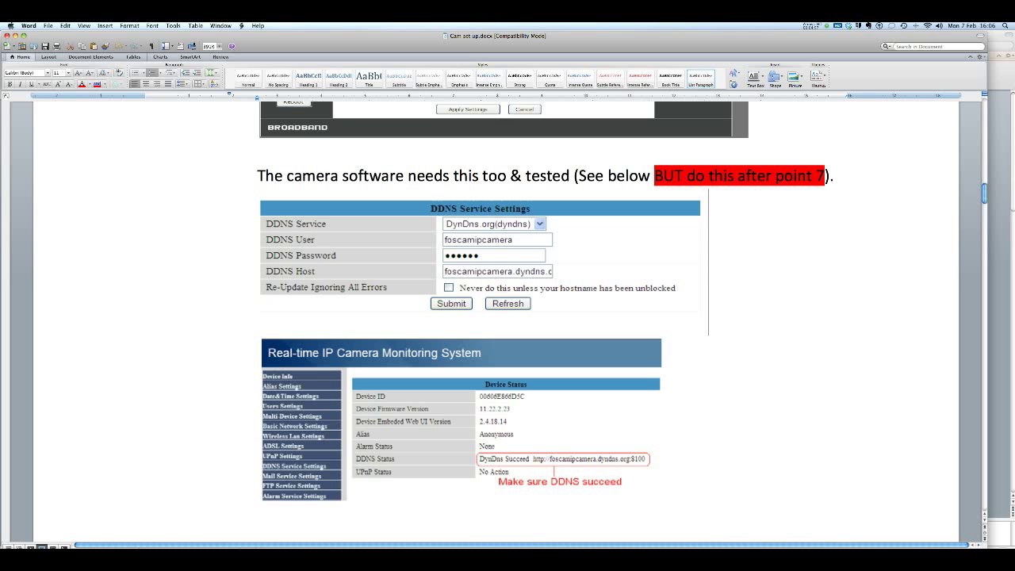
- Scroll past the DDNS screenshots to steps 6 and 7 on the IP Camera Tool and wireless reconnect
{"action": "scroll", "scroll_direction": "down", "scroll_amount": 3}
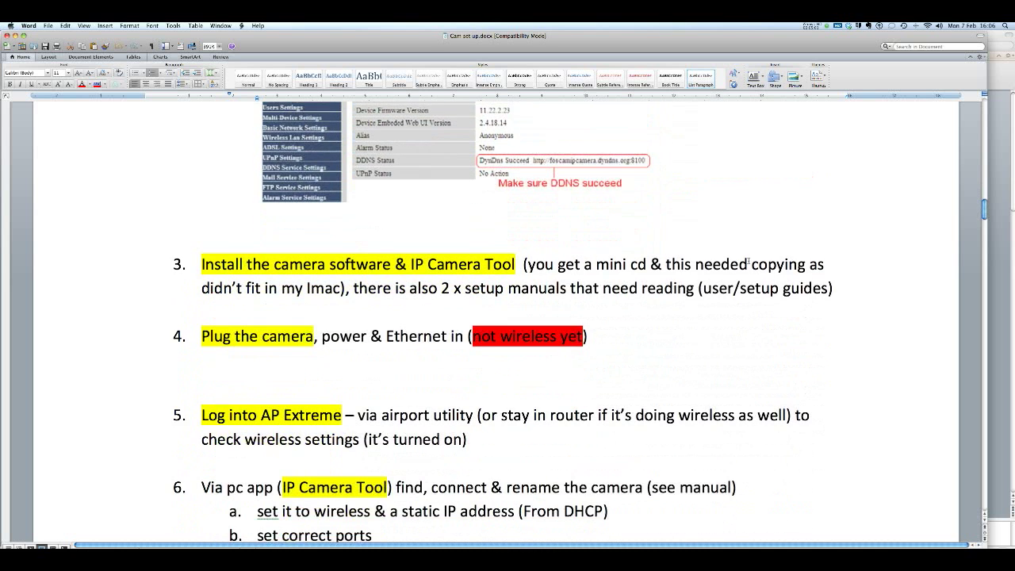
{"action": "scroll", "scroll_direction": "down", "scroll_amount": 3}
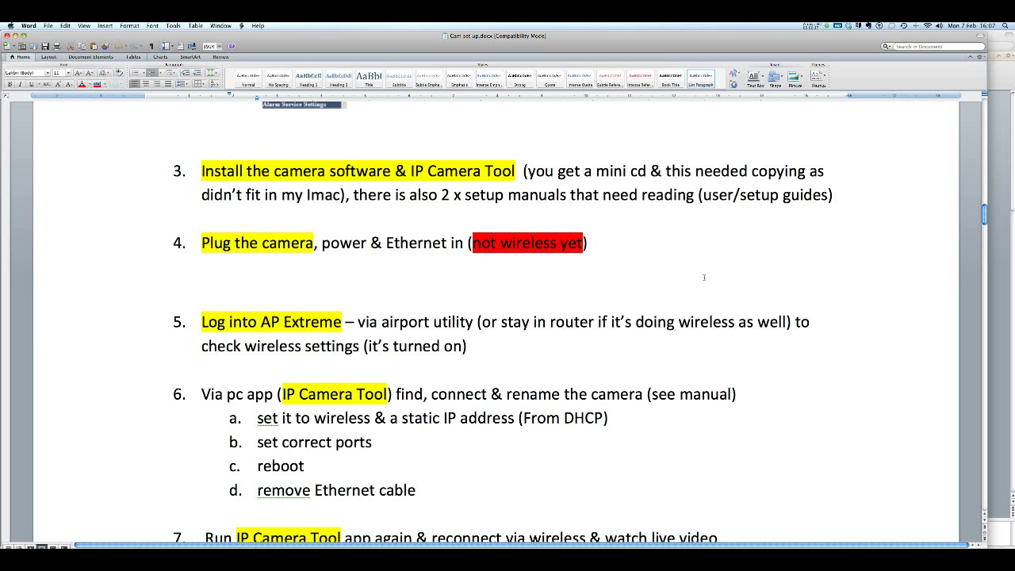
{"action": "mouse_move", "coordinate": [710, 294]}
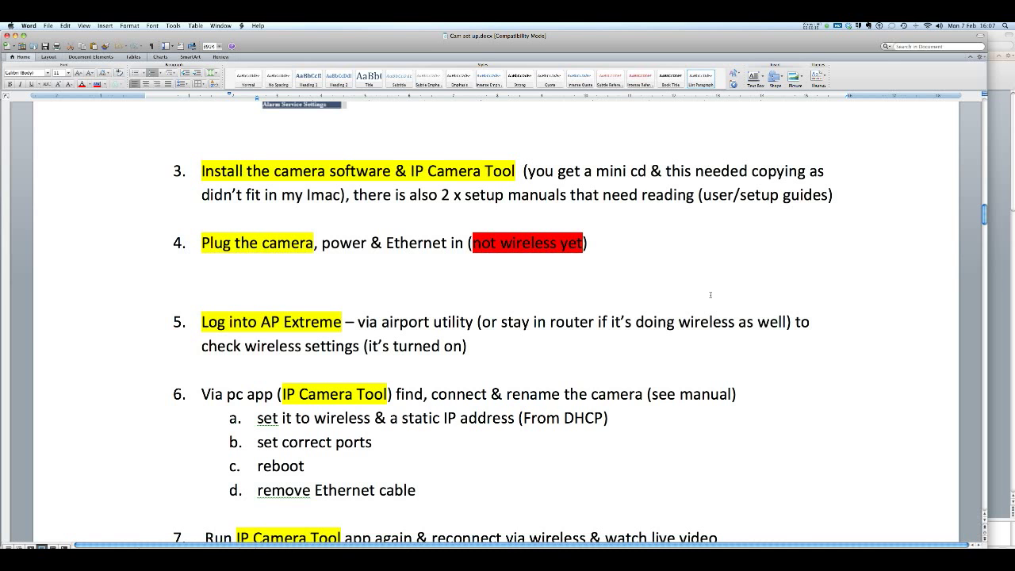
{"action": "scroll", "scroll_direction": "down", "scroll_amount": 3}
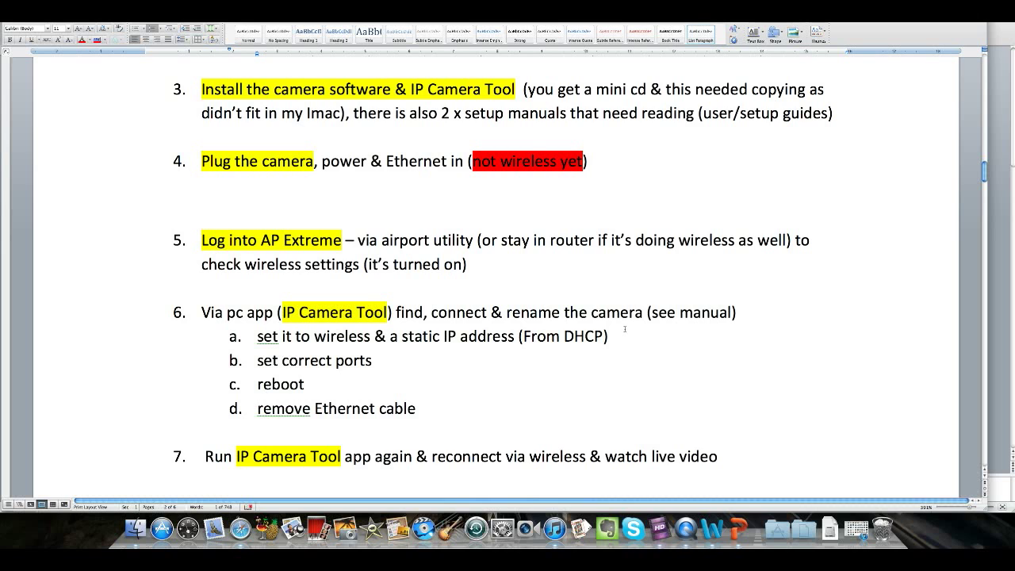
{"action": "scroll", "scroll_direction": "down", "scroll_amount": 3}
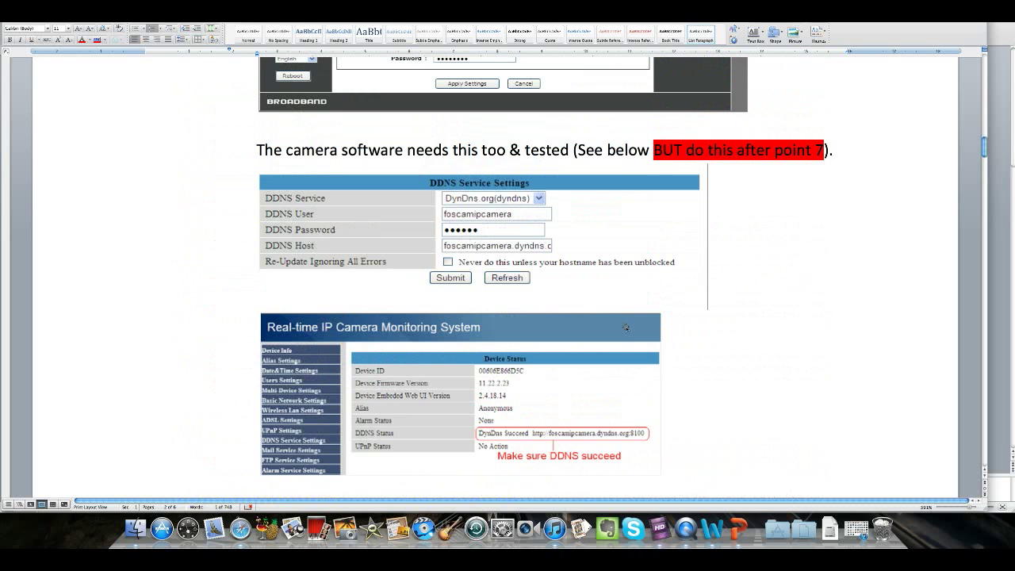
{"action": "scroll", "scroll_direction": "down", "scroll_amount": 3}
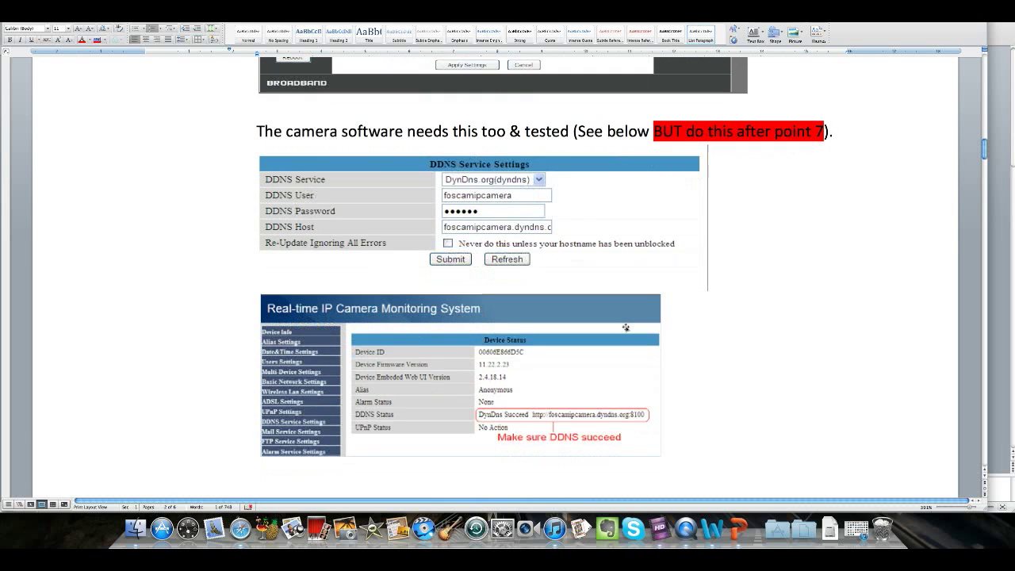
{"action": "scroll", "scroll_direction": "down", "scroll_amount": 3}
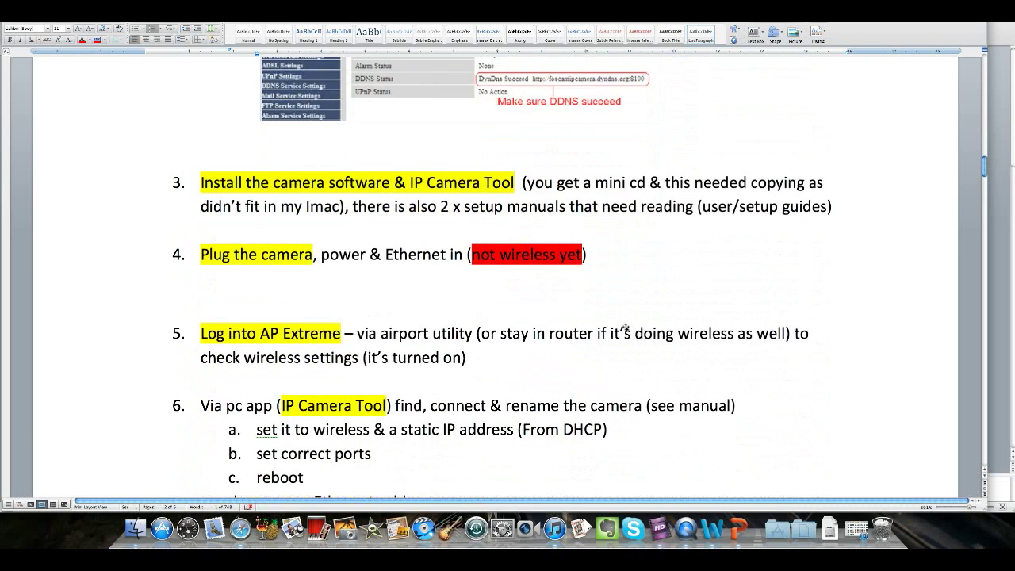
{"action": "scroll", "scroll_direction": "down", "scroll_amount": 3}
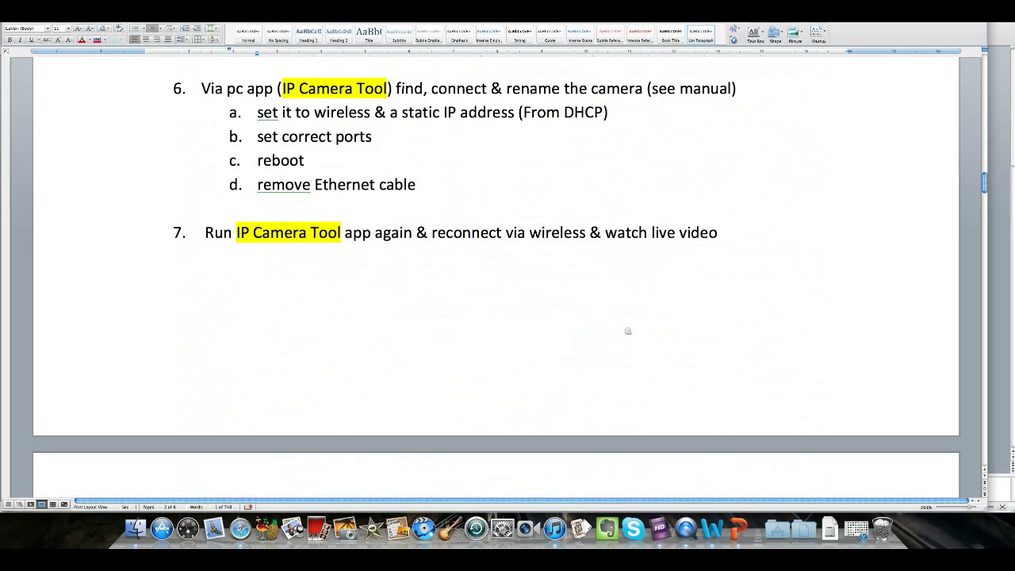
- Scroll through the Browser Differences heading and screenshots to the red IE Audio & Recording note
{"action": "scroll", "scroll_direction": "down", "scroll_amount": 3}
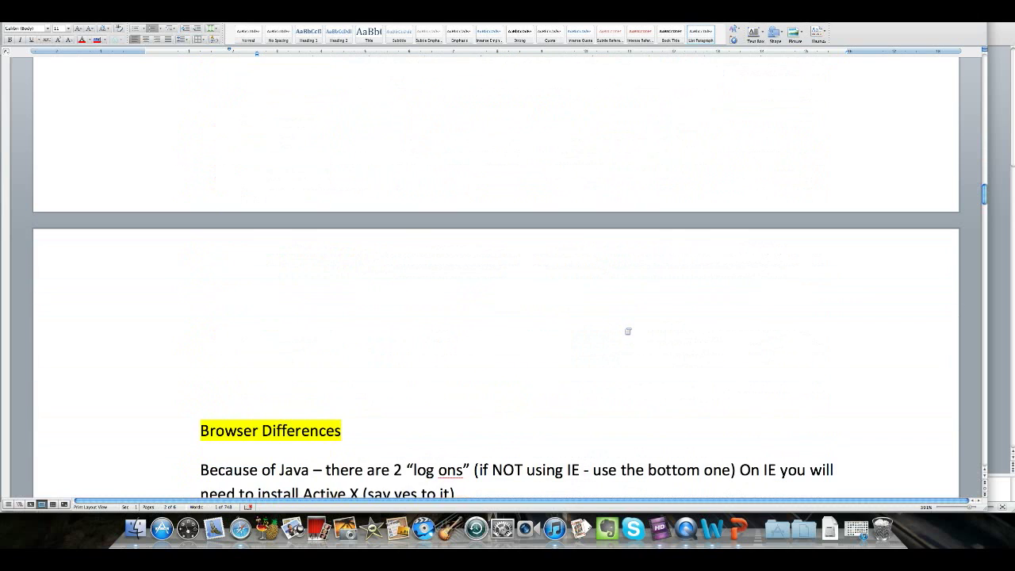
{"action": "scroll", "scroll_direction": "down", "scroll_amount": 3}
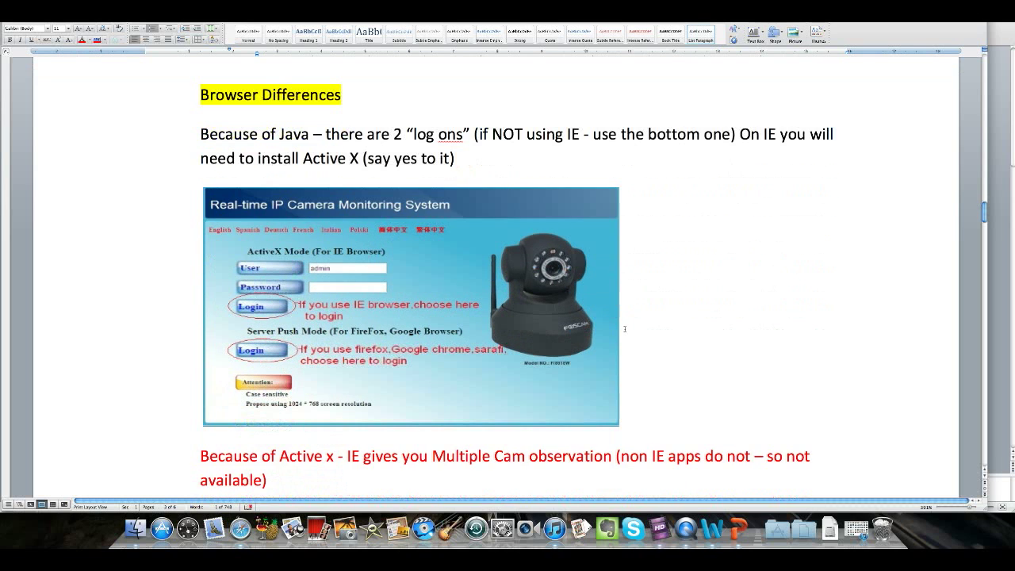
{"action": "scroll", "scroll_direction": "down", "scroll_amount": 3}
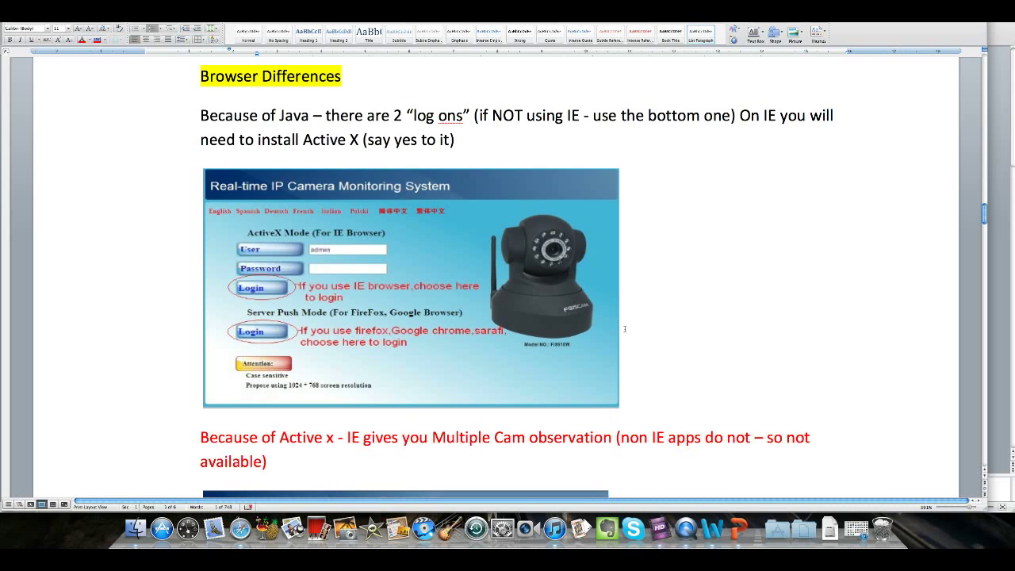
{"action": "mouse_move", "coordinate": [309, 323]}
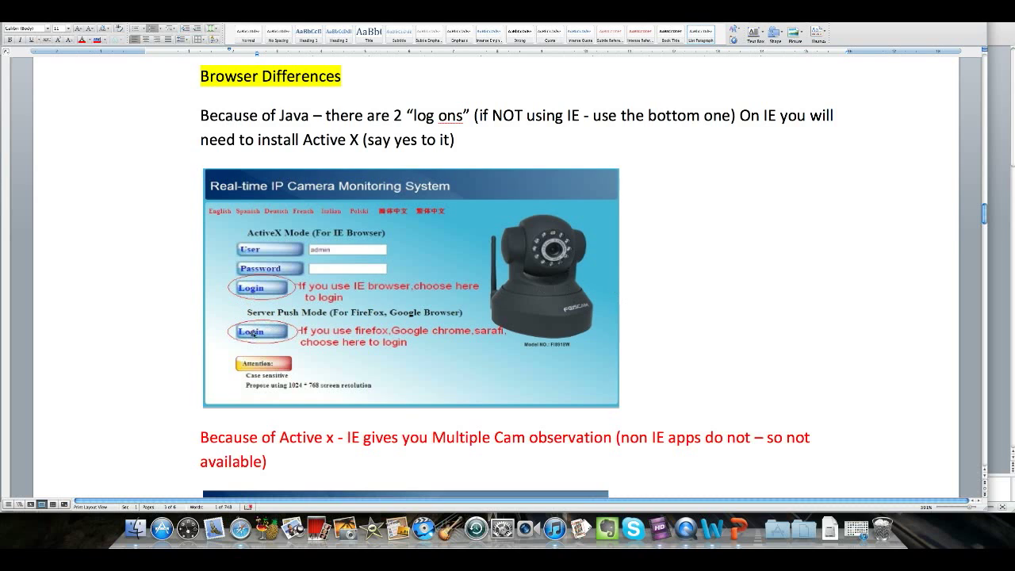
{"action": "scroll", "scroll_direction": "down", "scroll_amount": 3}
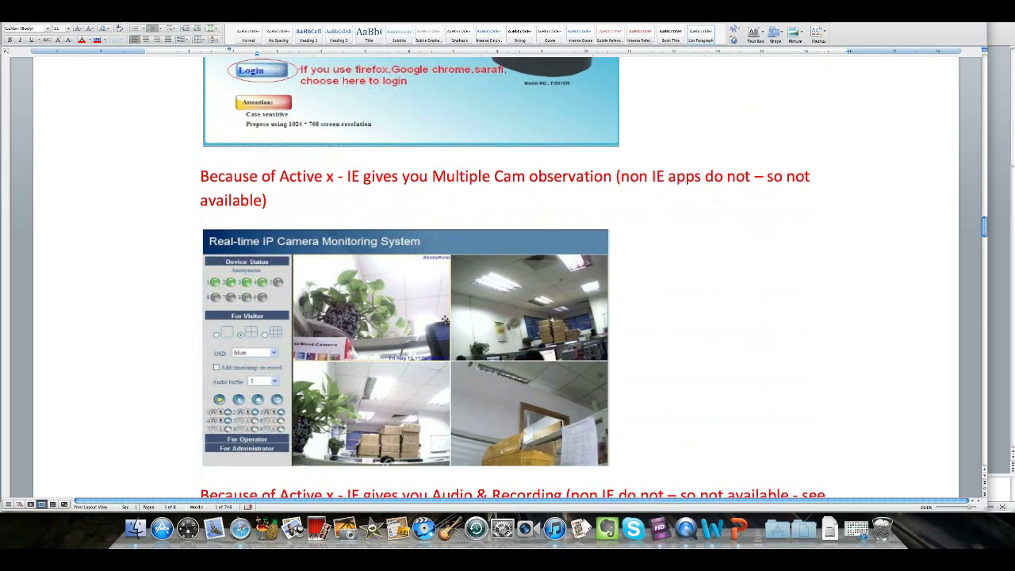
{"action": "scroll", "scroll_direction": "down", "scroll_amount": 3}
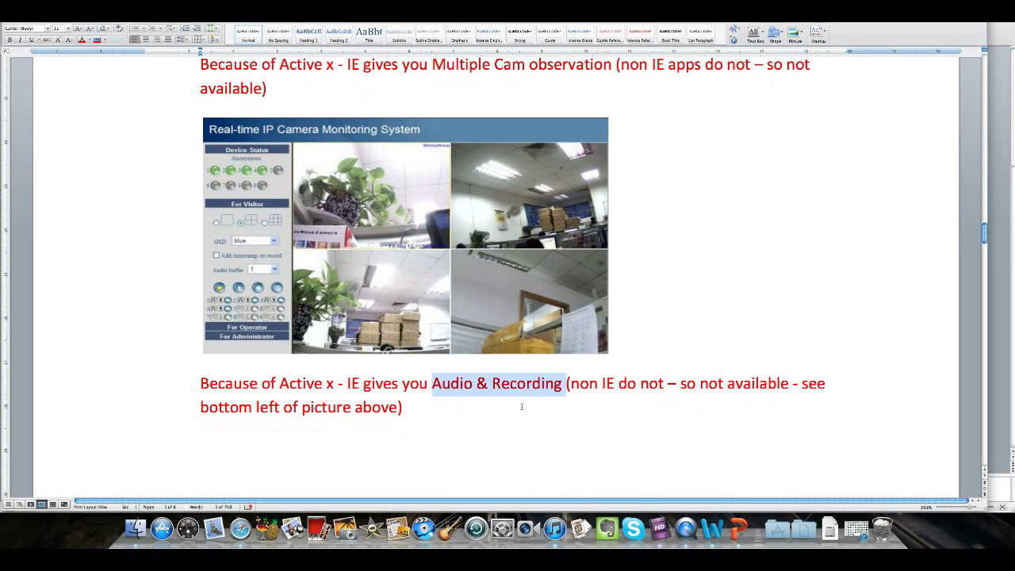
{"action": "scroll", "scroll_direction": "down", "scroll_amount": 3}
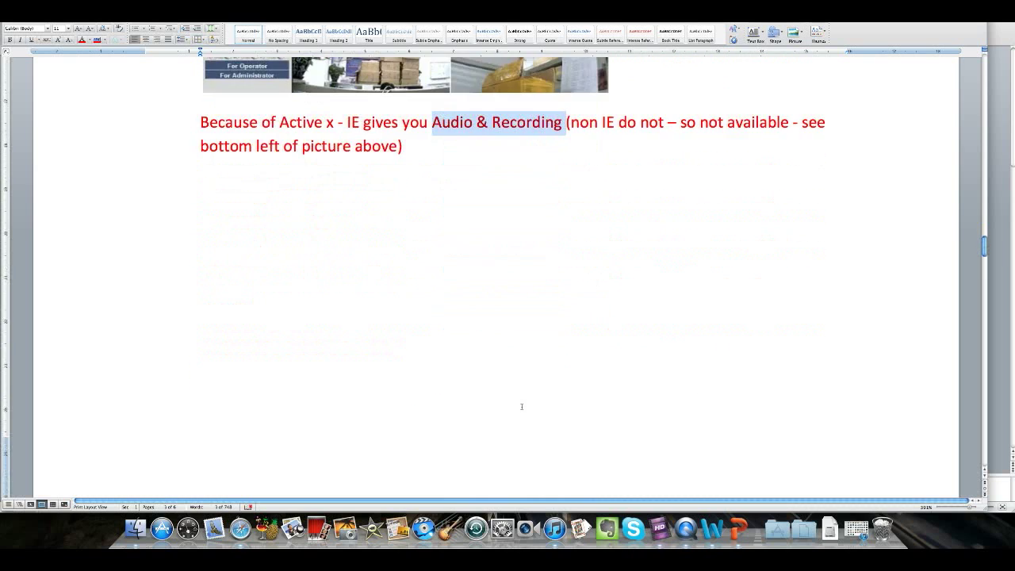
- Scroll past the IE and non-IE menu comparison to the Alarm trigger & Email heading
{"action": "scroll", "scroll_direction": "down", "scroll_amount": 3}
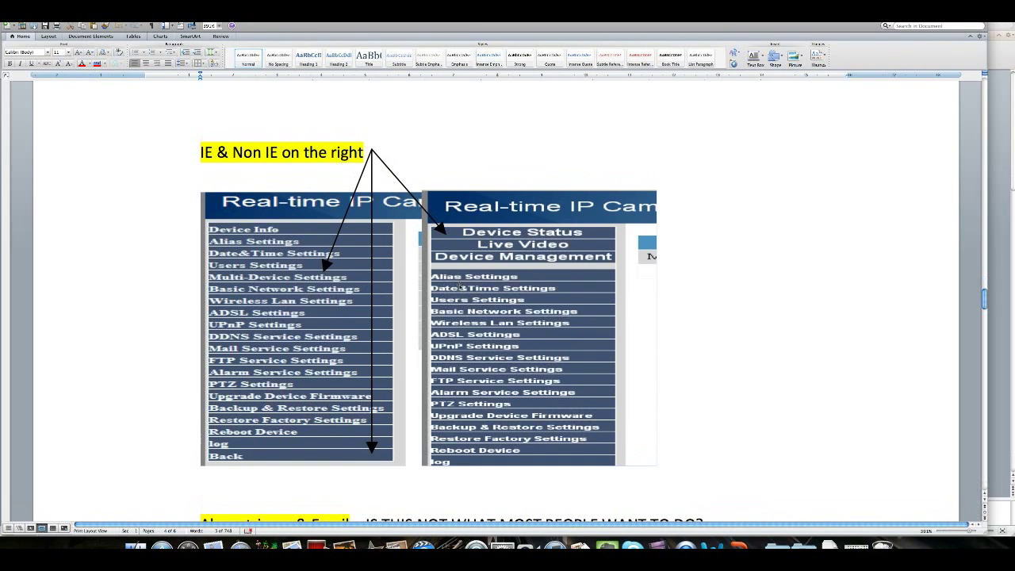
{"action": "mouse_move", "coordinate": [415, 287]}
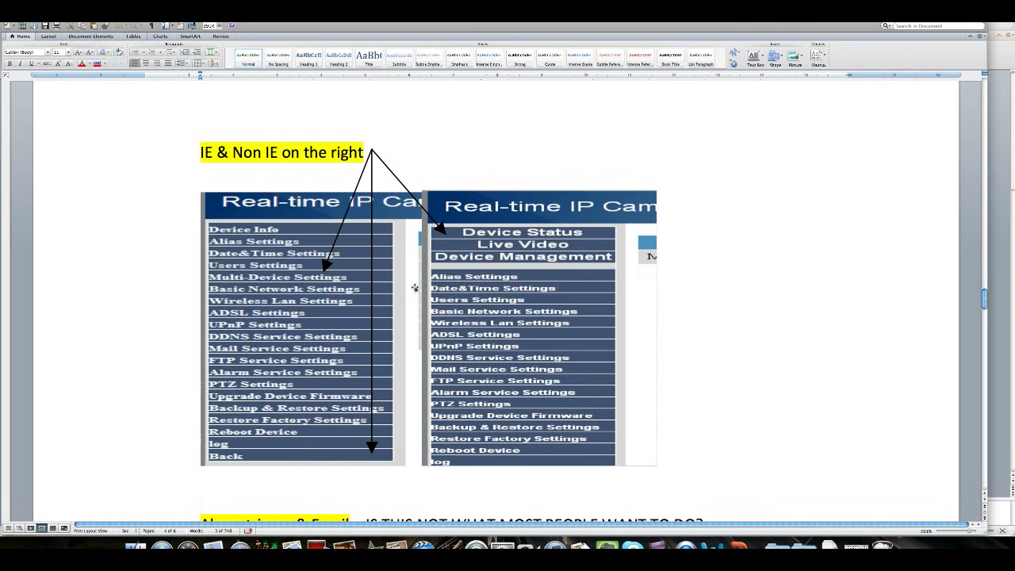
{"action": "scroll", "scroll_direction": "down", "scroll_amount": 3}
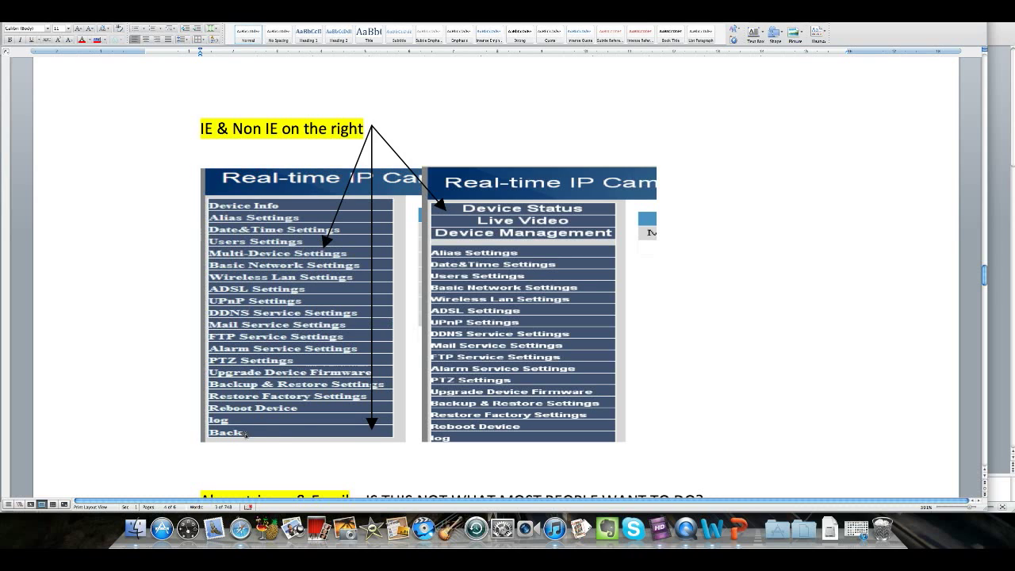
{"action": "mouse_move", "coordinate": [578, 332]}
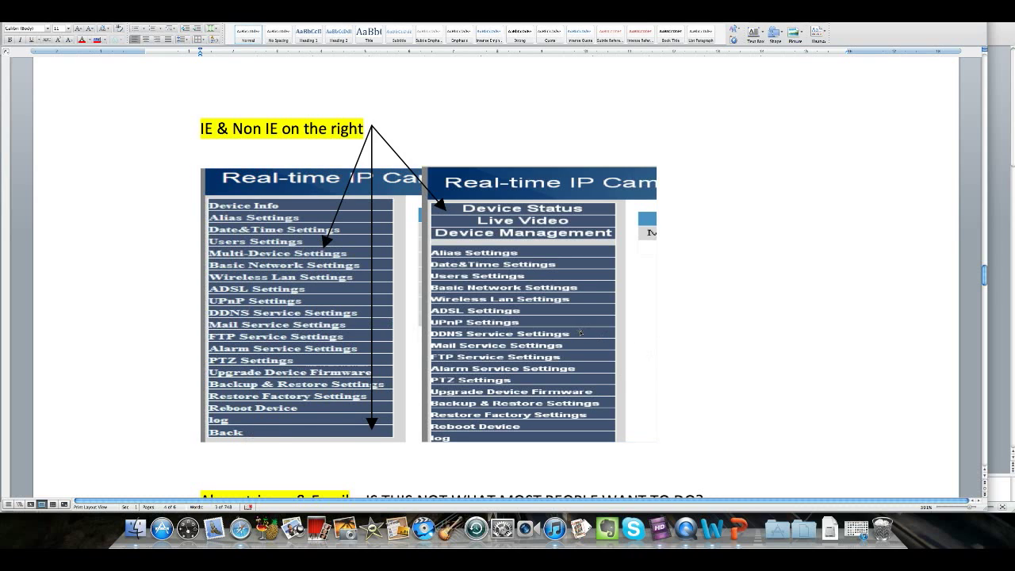
{"action": "scroll", "scroll_direction": "down", "scroll_amount": 3}
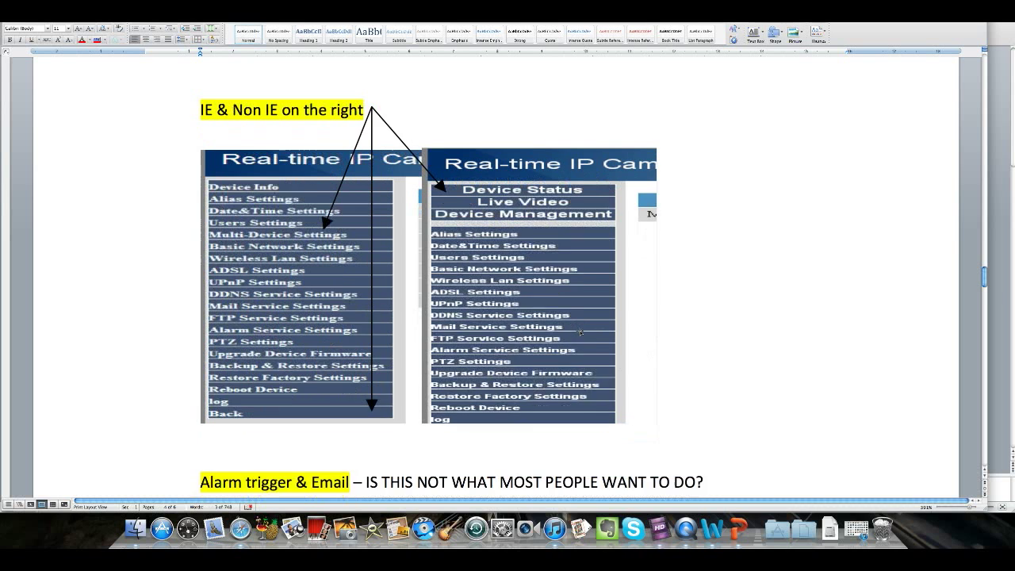
{"action": "scroll", "scroll_direction": "down", "scroll_amount": 3}
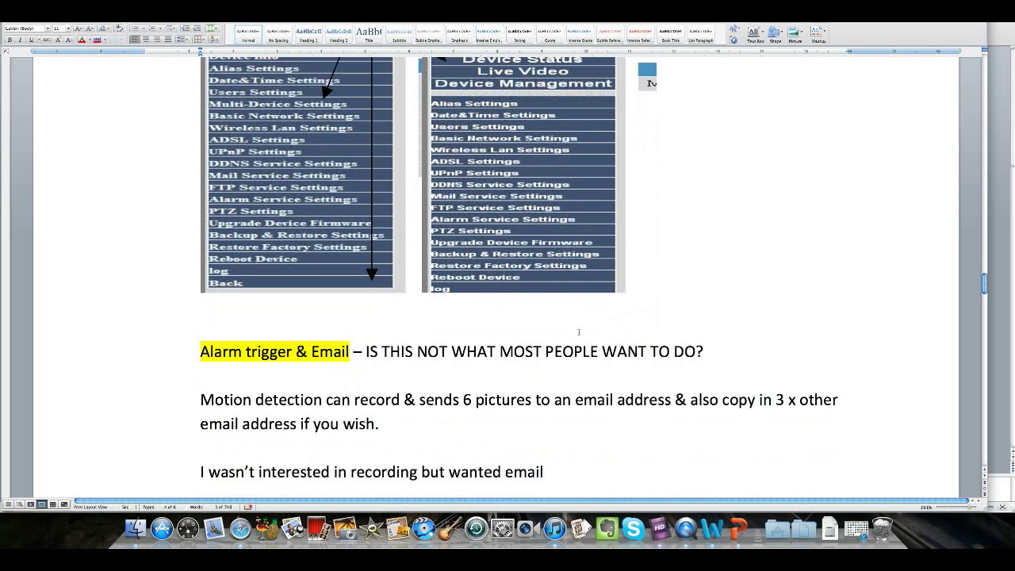
- Scroll past the SMTP and GMX email notes to the browser 'Test ... Succeed' screenshot
{"action": "scroll", "scroll_direction": "down", "scroll_amount": 3}
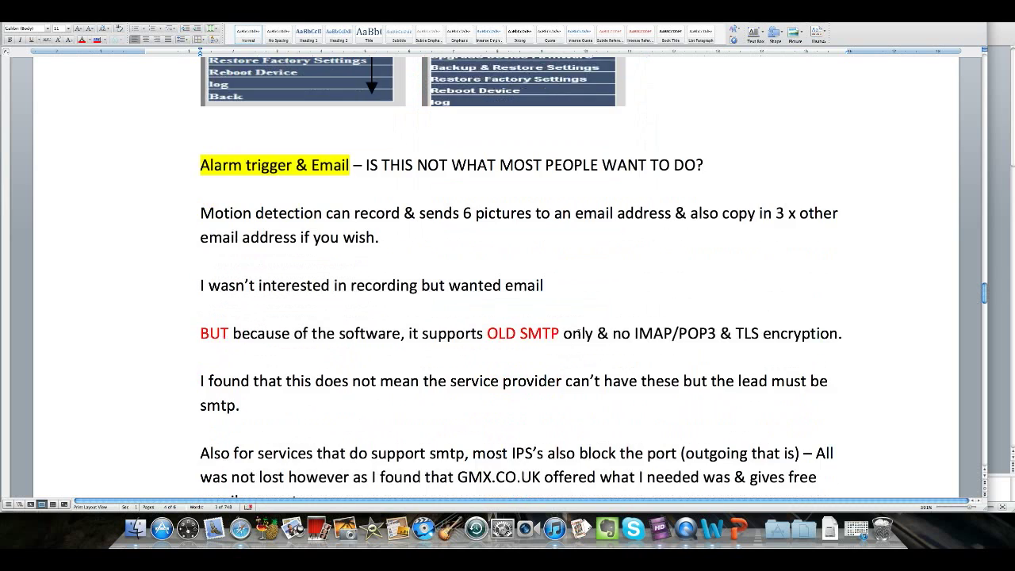
{"action": "scroll", "scroll_direction": "down", "scroll_amount": 3}
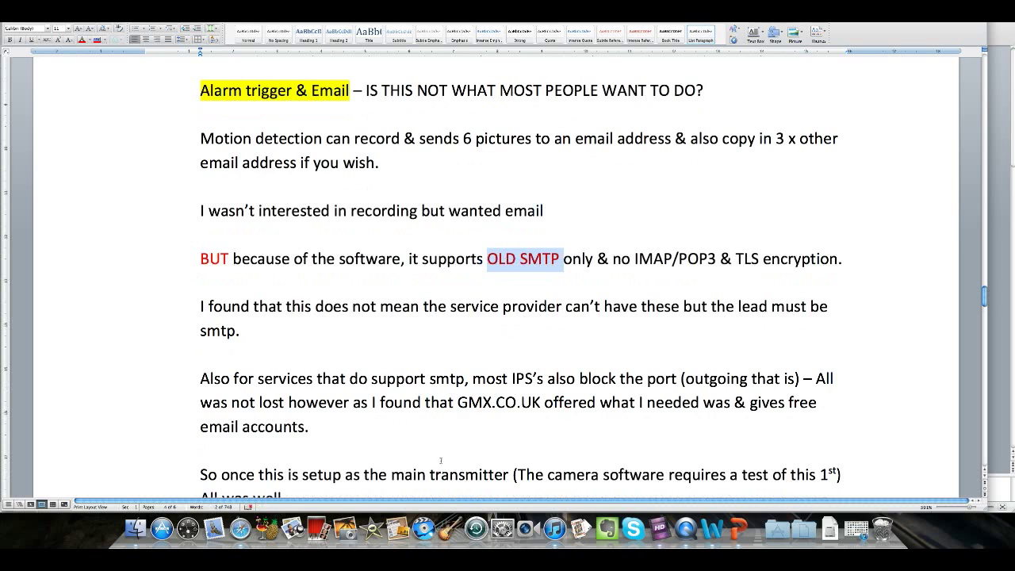
{"action": "left_click", "coordinate": [466, 403]}
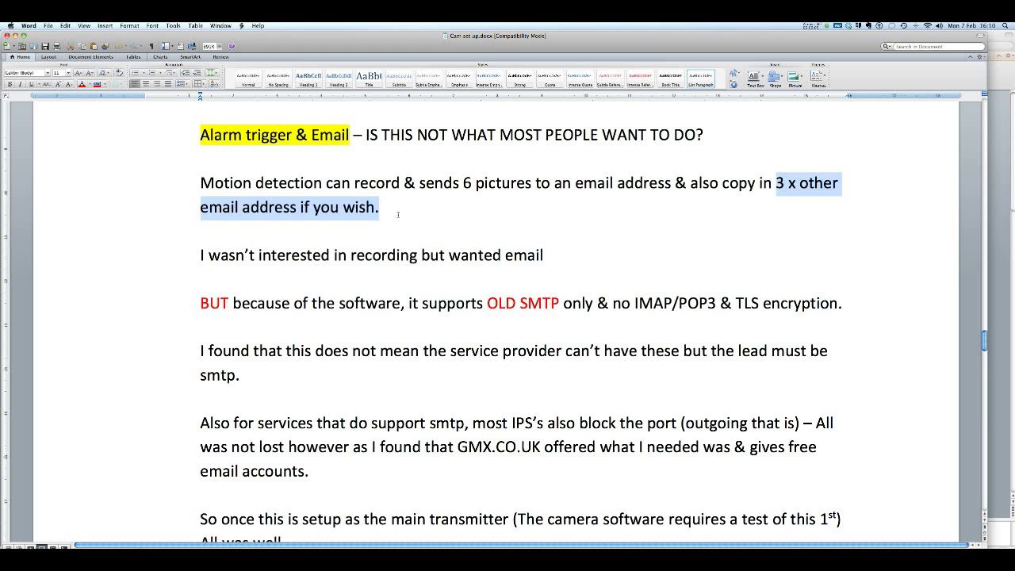
{"action": "scroll", "scroll_direction": "down", "scroll_amount": 3}
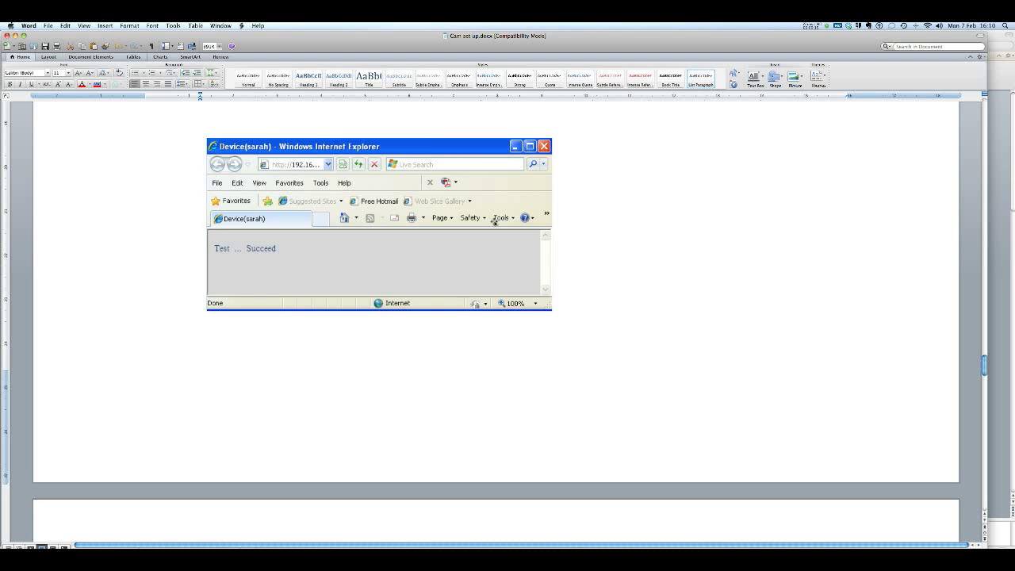
- Scroll through the GMX inbox, alarm and mail service screenshots to the IPad & IPhone paragraph
{"action": "scroll", "scroll_direction": "down", "scroll_amount": 3}
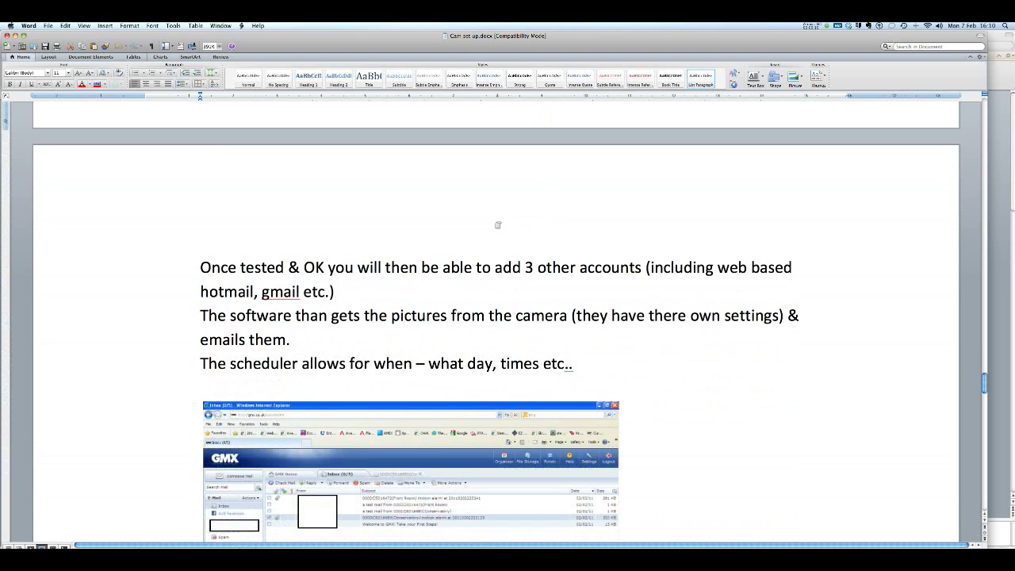
{"action": "scroll", "scroll_direction": "down", "scroll_amount": 3}
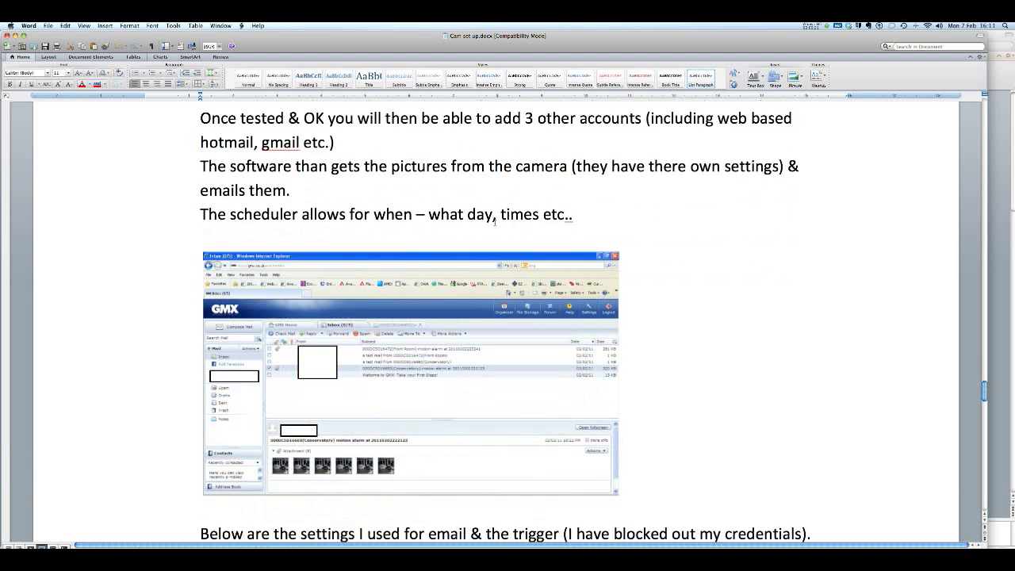
{"action": "scroll", "scroll_direction": "down", "scroll_amount": 3}
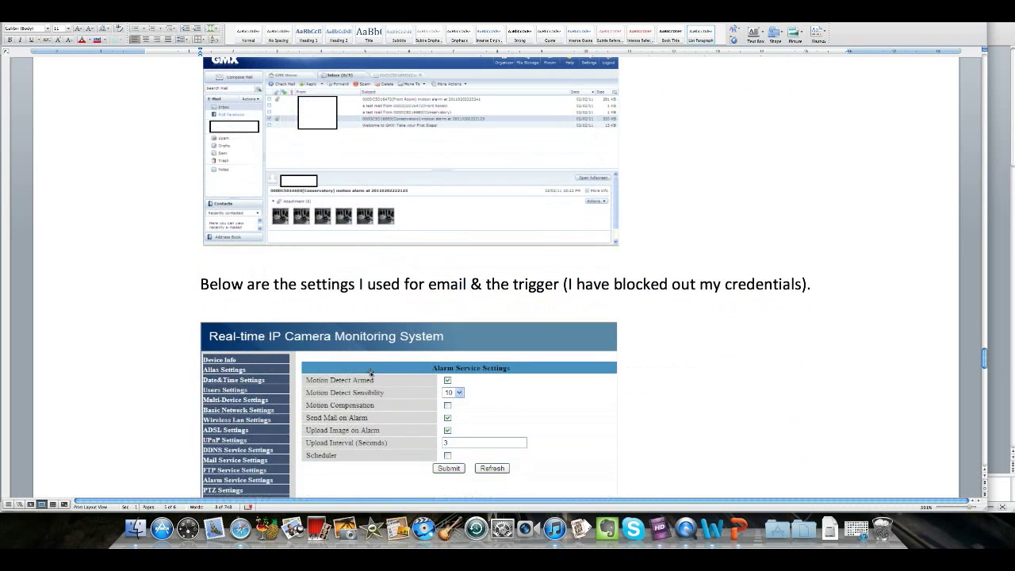
{"action": "scroll", "scroll_direction": "down", "scroll_amount": 3}
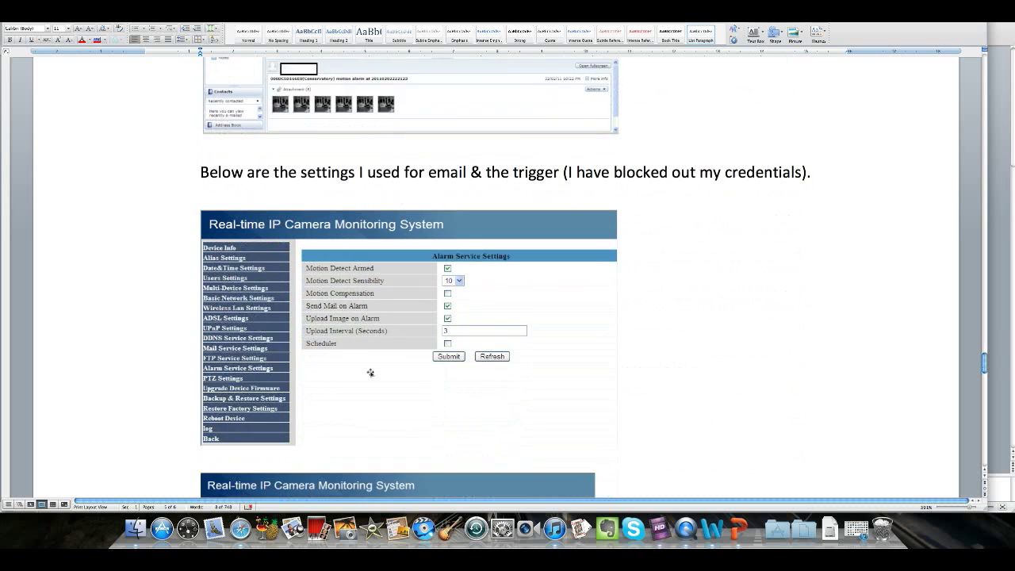
{"action": "scroll", "scroll_direction": "down", "scroll_amount": 3}
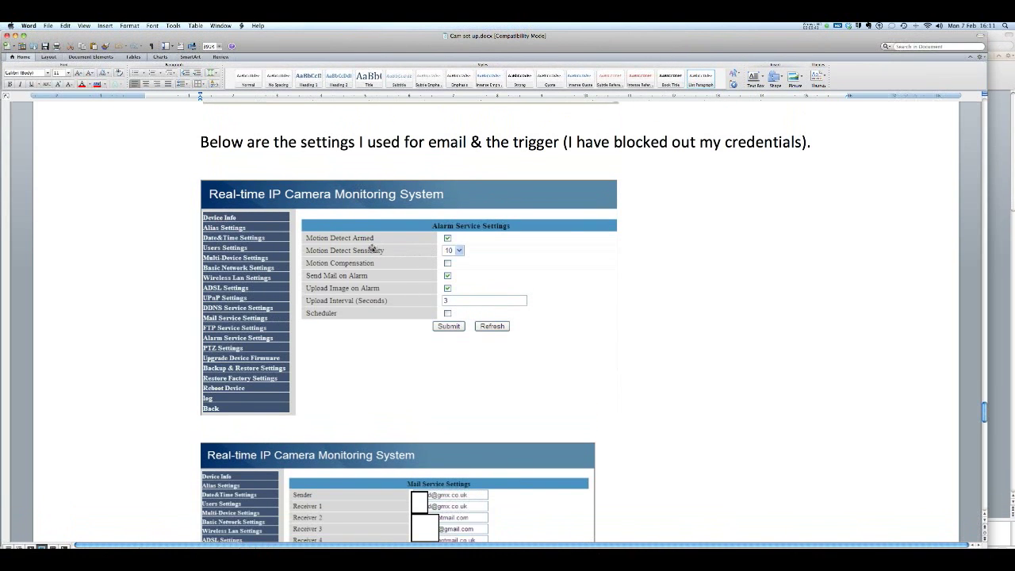
{"action": "mouse_move", "coordinate": [393, 277]}
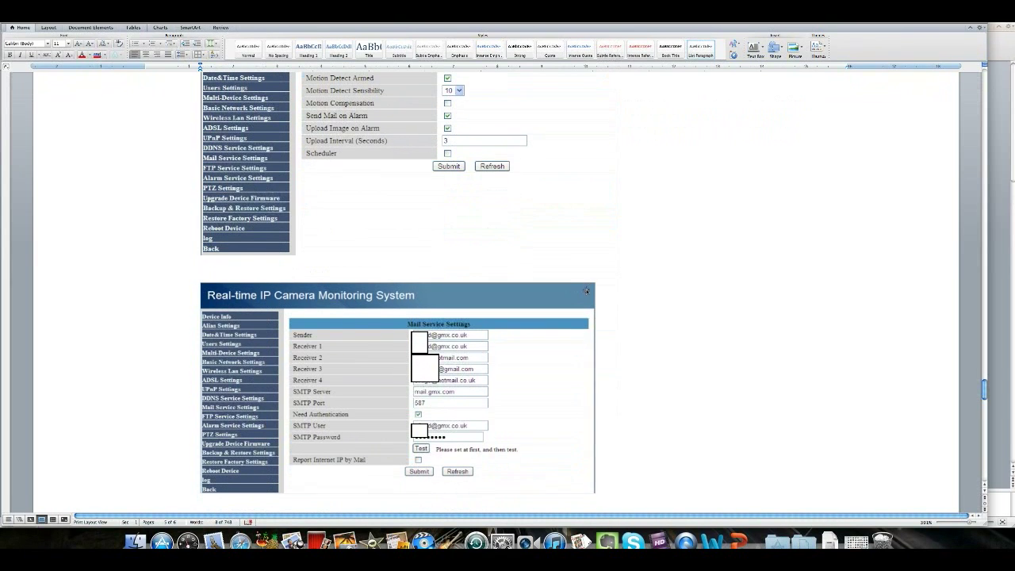
{"action": "scroll", "scroll_direction": "down", "scroll_amount": 3}
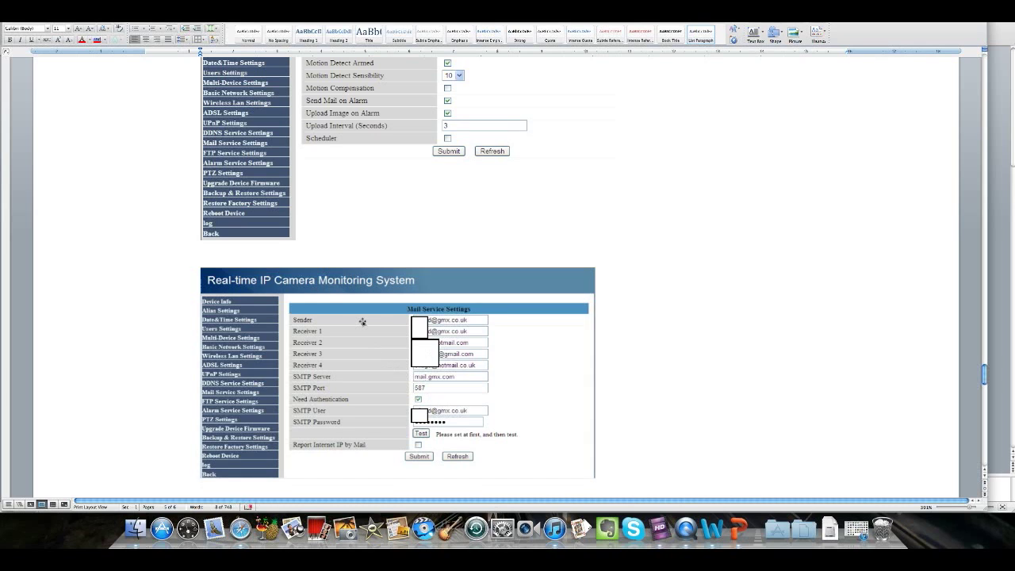
{"action": "scroll", "scroll_direction": "down", "scroll_amount": 3}
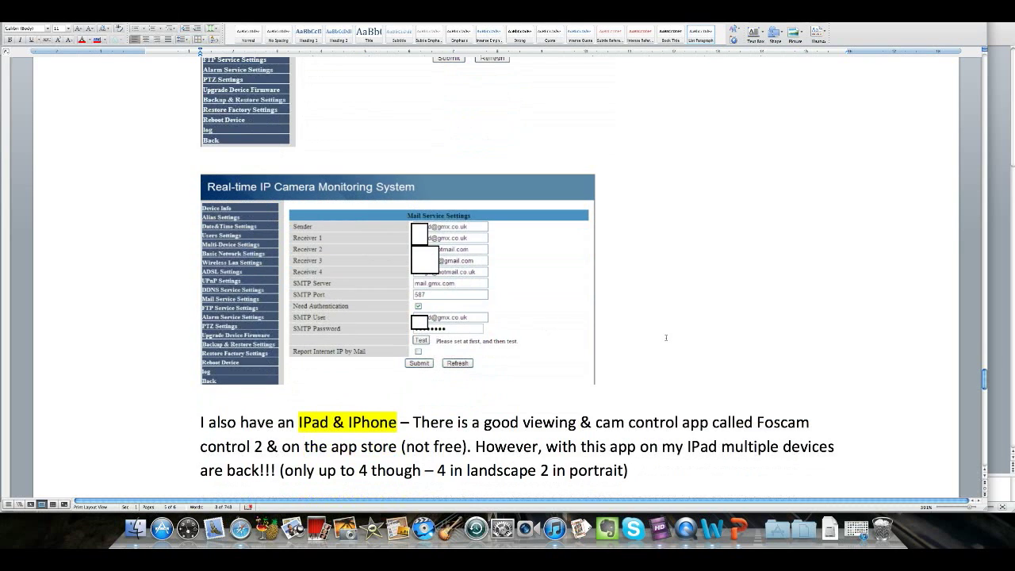
- Scroll past the Foscam app screenshots to the closing Notes and HEY PRESTO
{"action": "scroll", "scroll_direction": "down", "scroll_amount": 3}
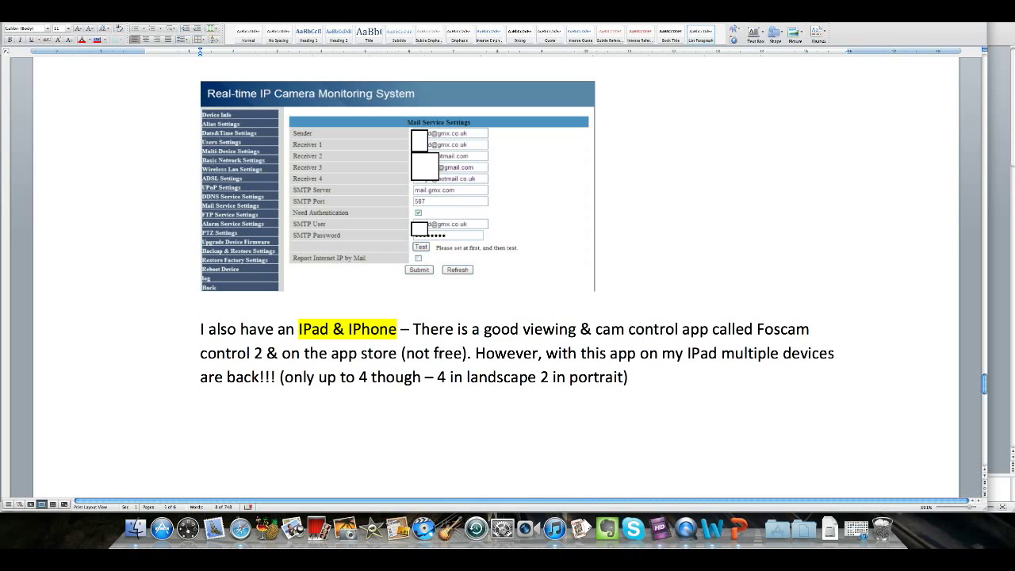
{"action": "scroll", "scroll_direction": "down", "scroll_amount": 3}
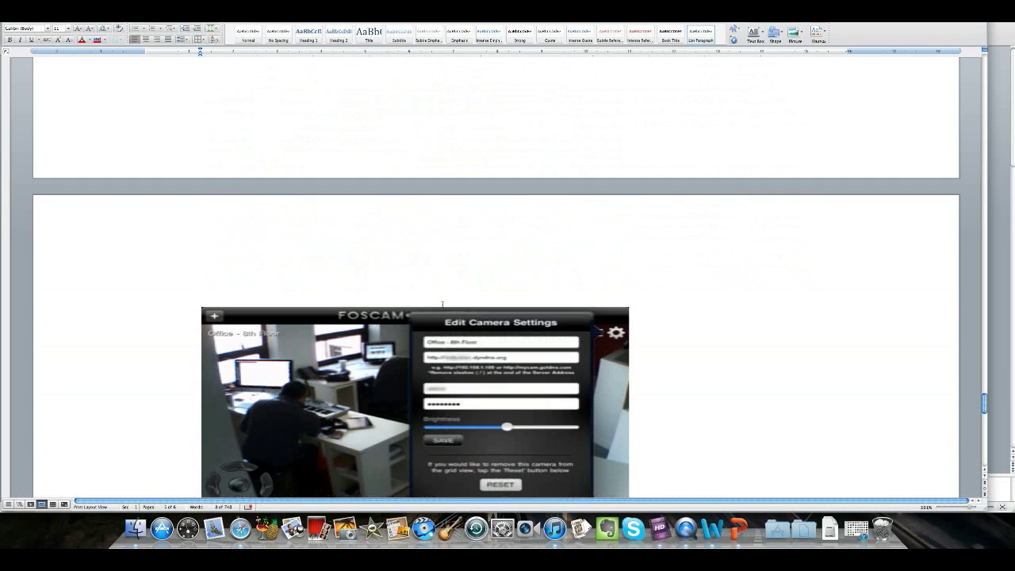
{"action": "scroll", "scroll_direction": "down", "scroll_amount": 3}
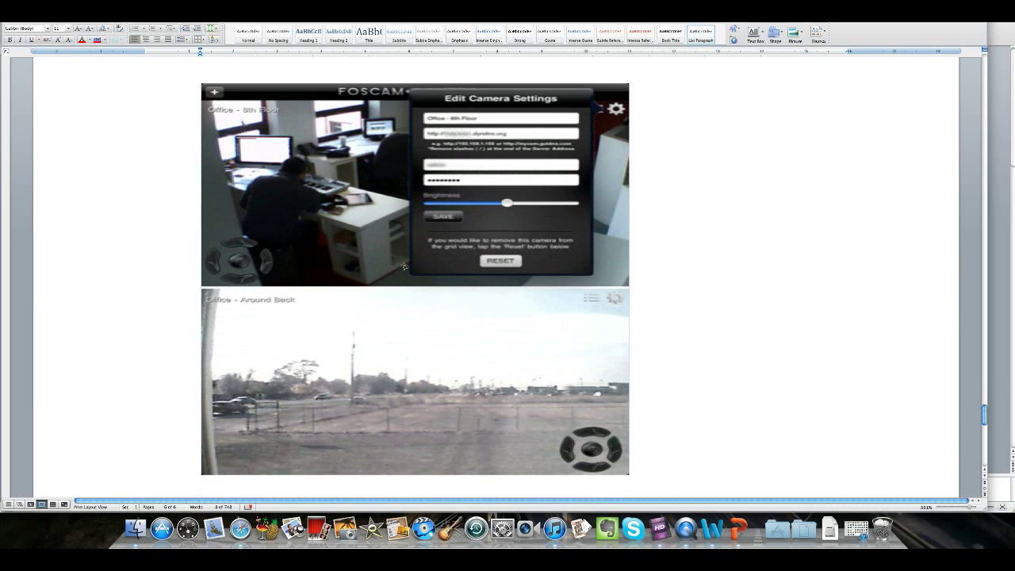
{"action": "mouse_move", "coordinate": [387, 312]}
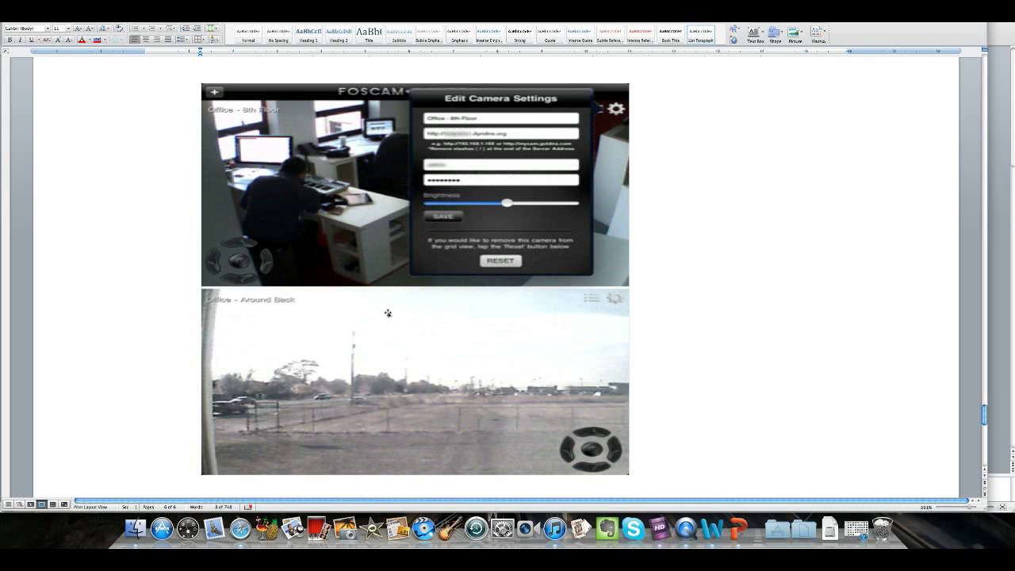
{"action": "scroll", "scroll_direction": "down", "scroll_amount": 3}
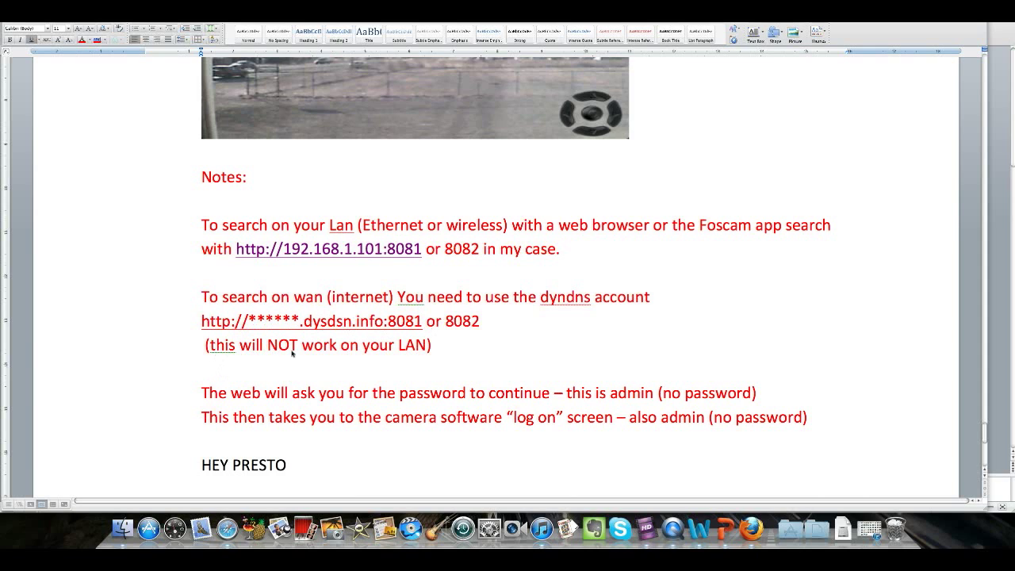
{"action": "mouse_move", "coordinate": [367, 350]}
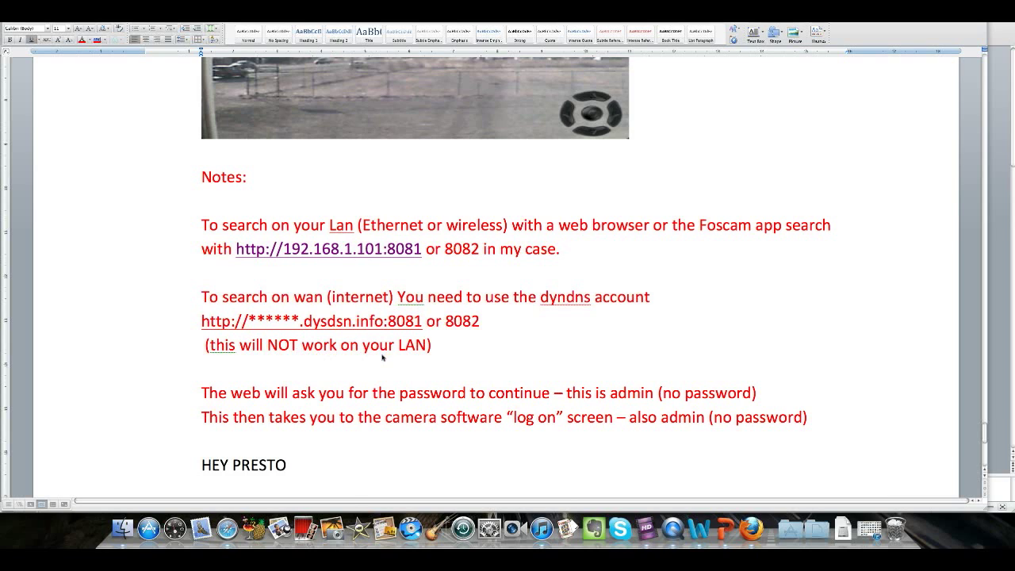
{"action": "mouse_move", "coordinate": [366, 369]}
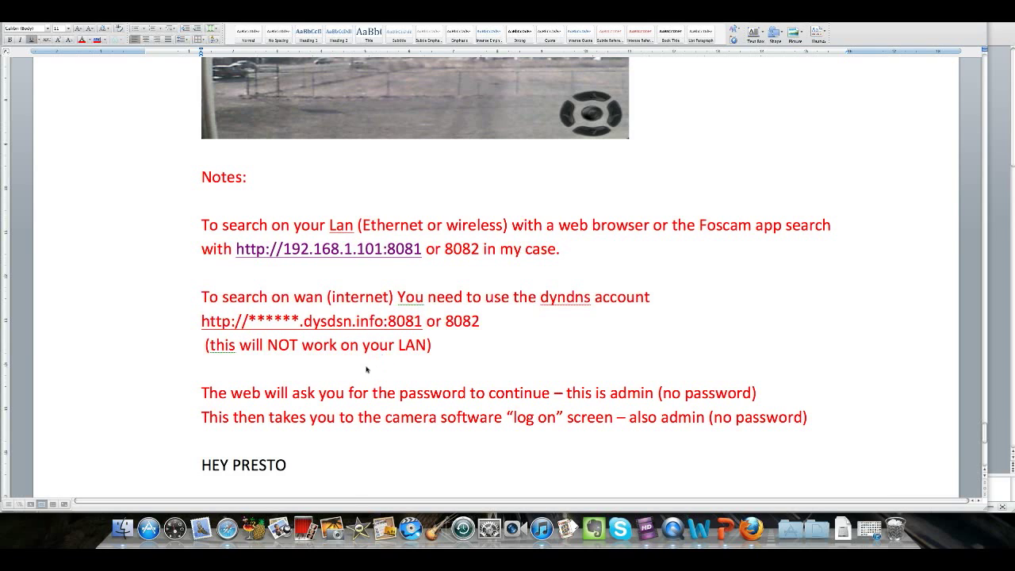
{"action": "mouse_move", "coordinate": [478, 406]}
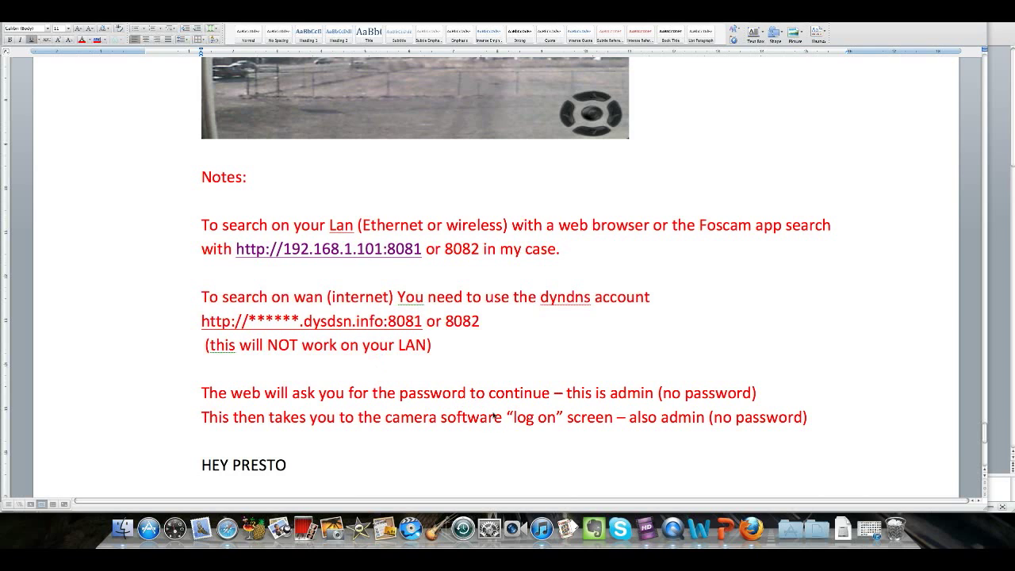
{"action": "mouse_move", "coordinate": [482, 403]}
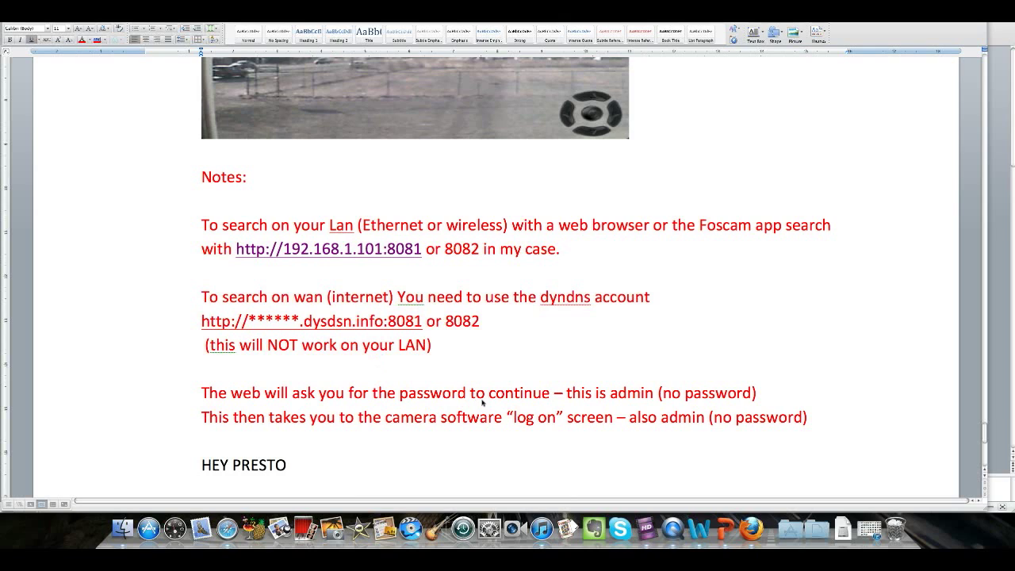
{"action": "mouse_move", "coordinate": [511, 406]}
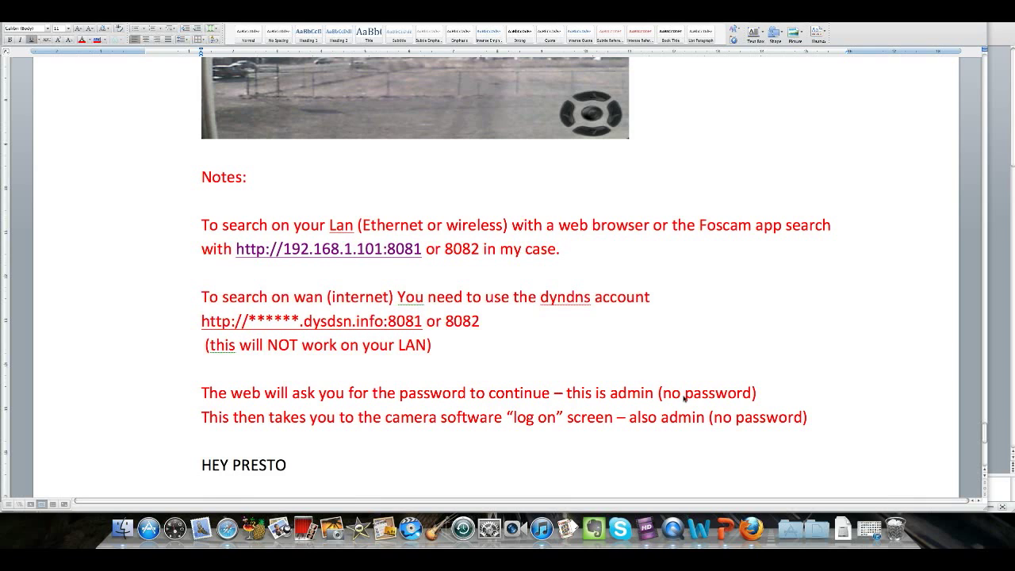
{"action": "mouse_move", "coordinate": [447, 413]}
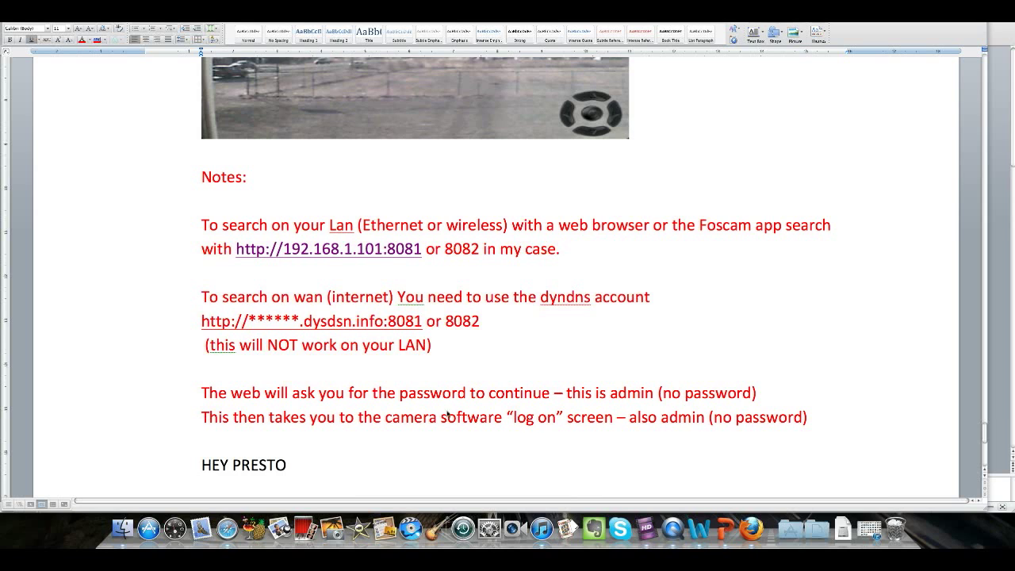